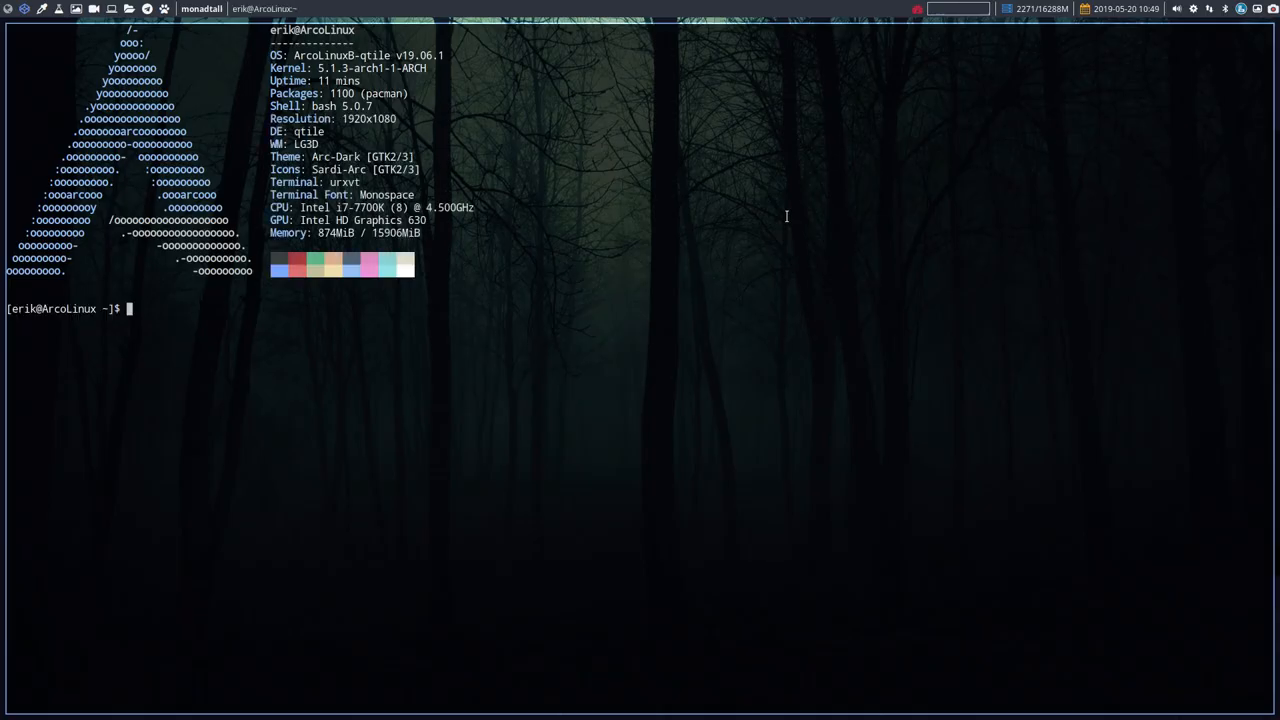
# Launch the Thunar file manager on the home folder from the terminal desktop
pyautogui.press('Super+Shift+q')
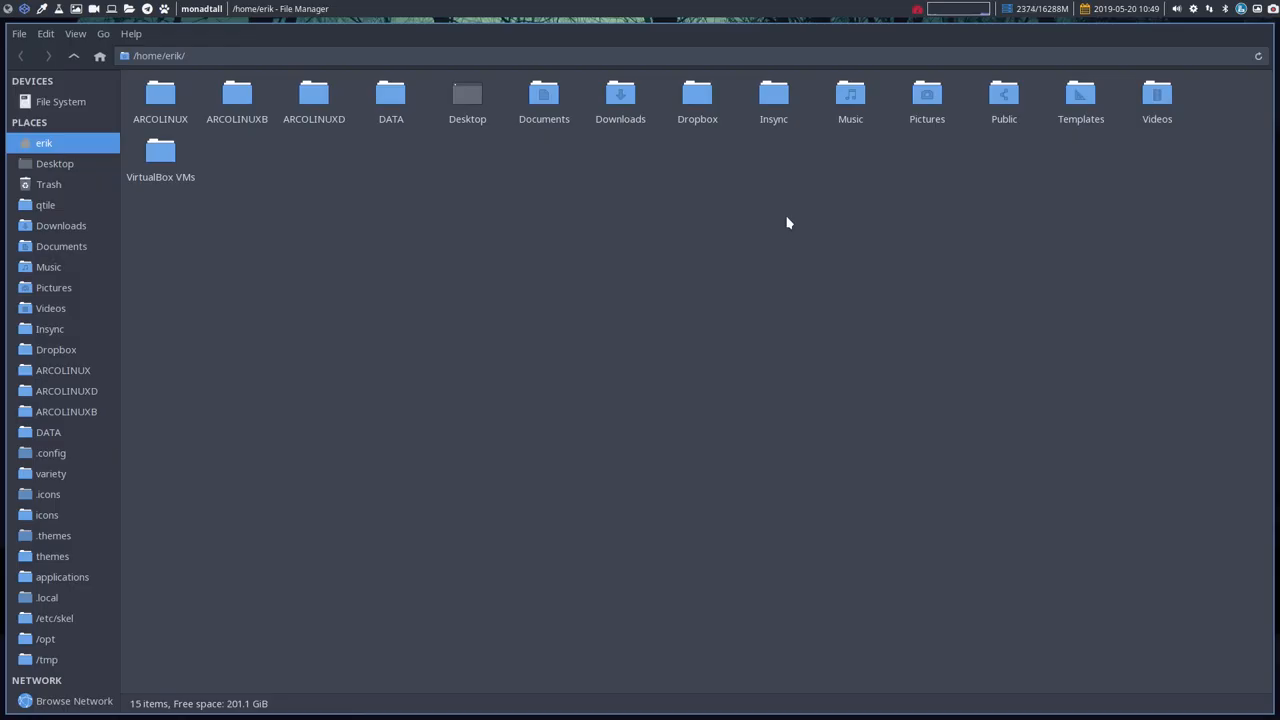
# View Thunar's About dialog showing version 1.8.6, then close it
pyautogui.click(230, 56)
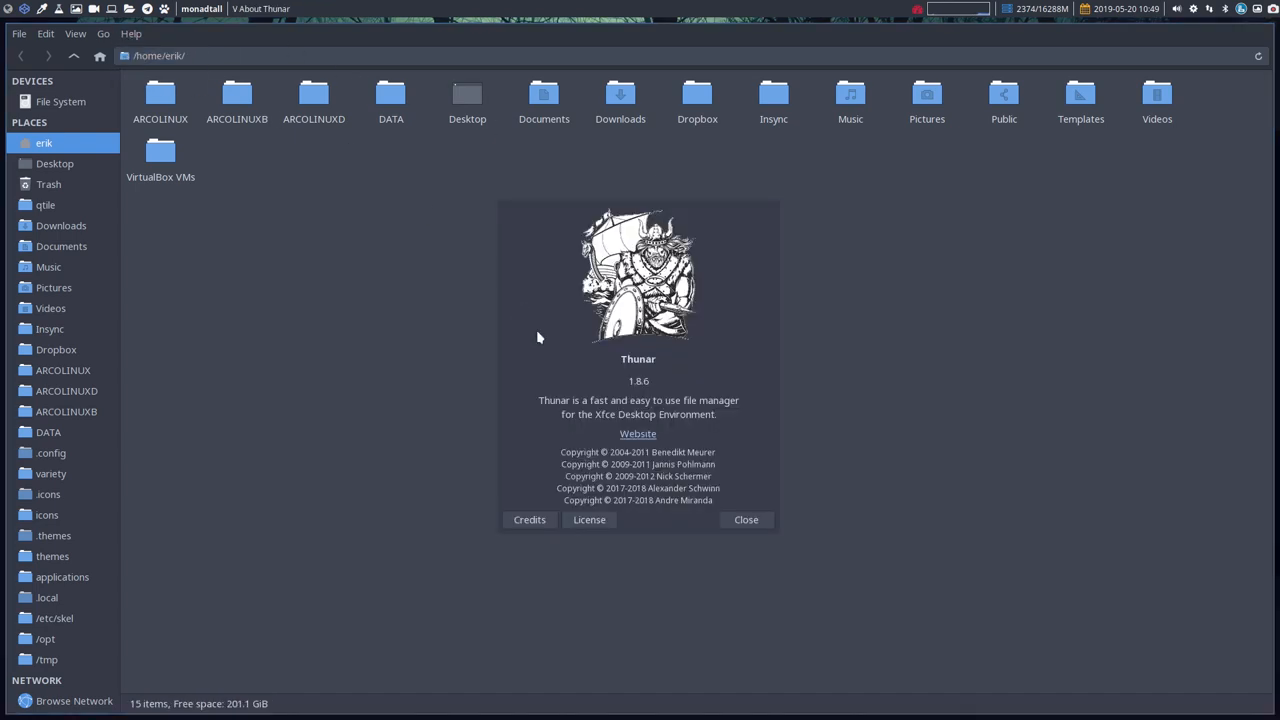
pyautogui.click(744, 520)
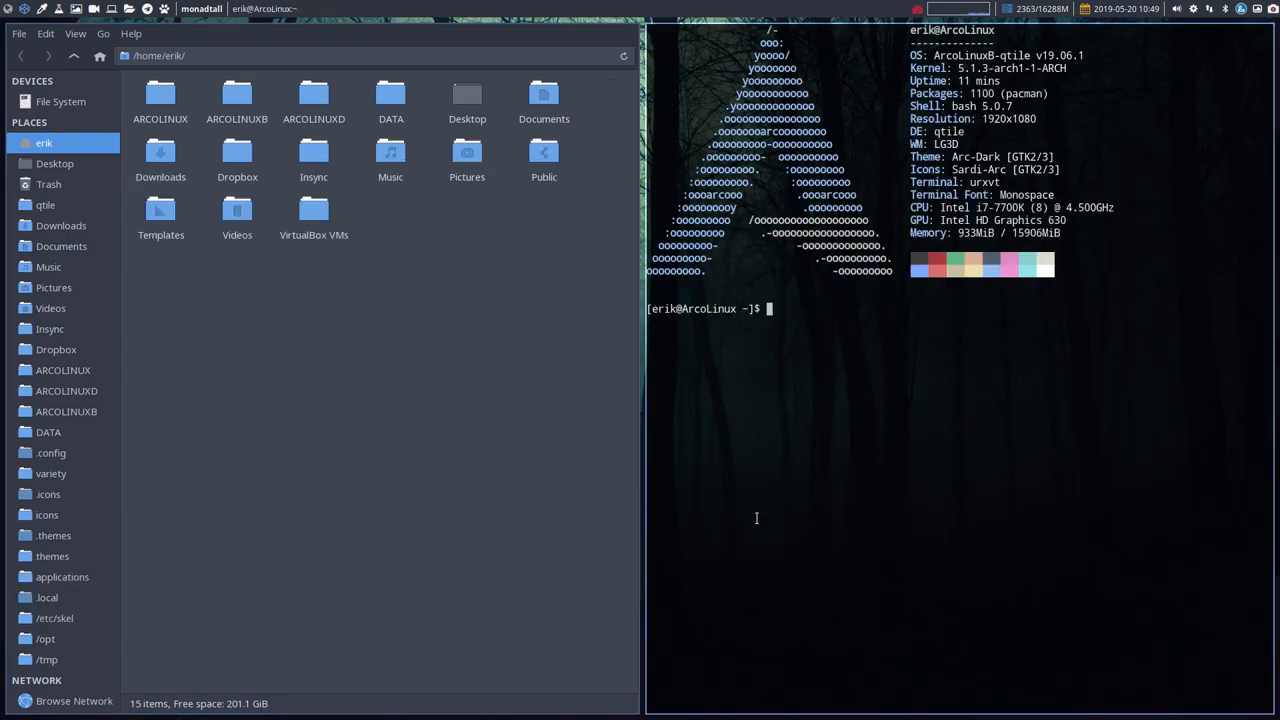
pyautogui.moveTo(694, 384)
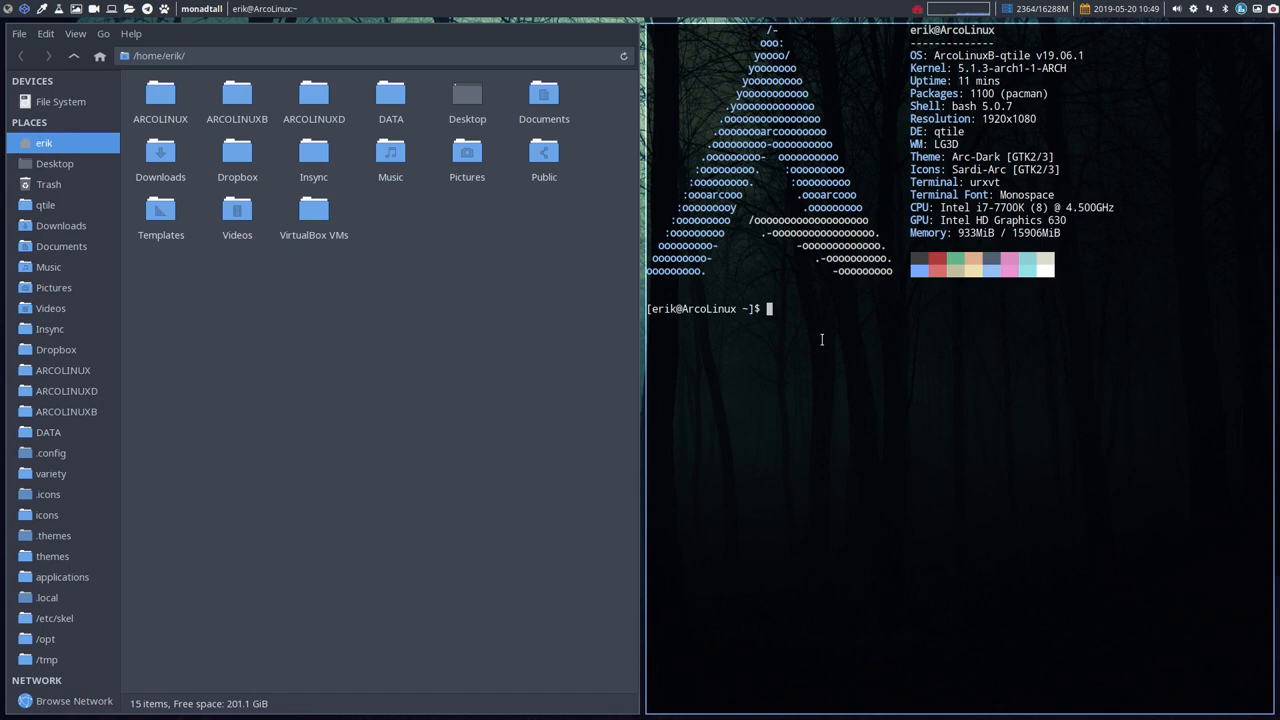
# Close the terminal and tile a second Thunar window beside the first
pyautogui.press('Super+q')
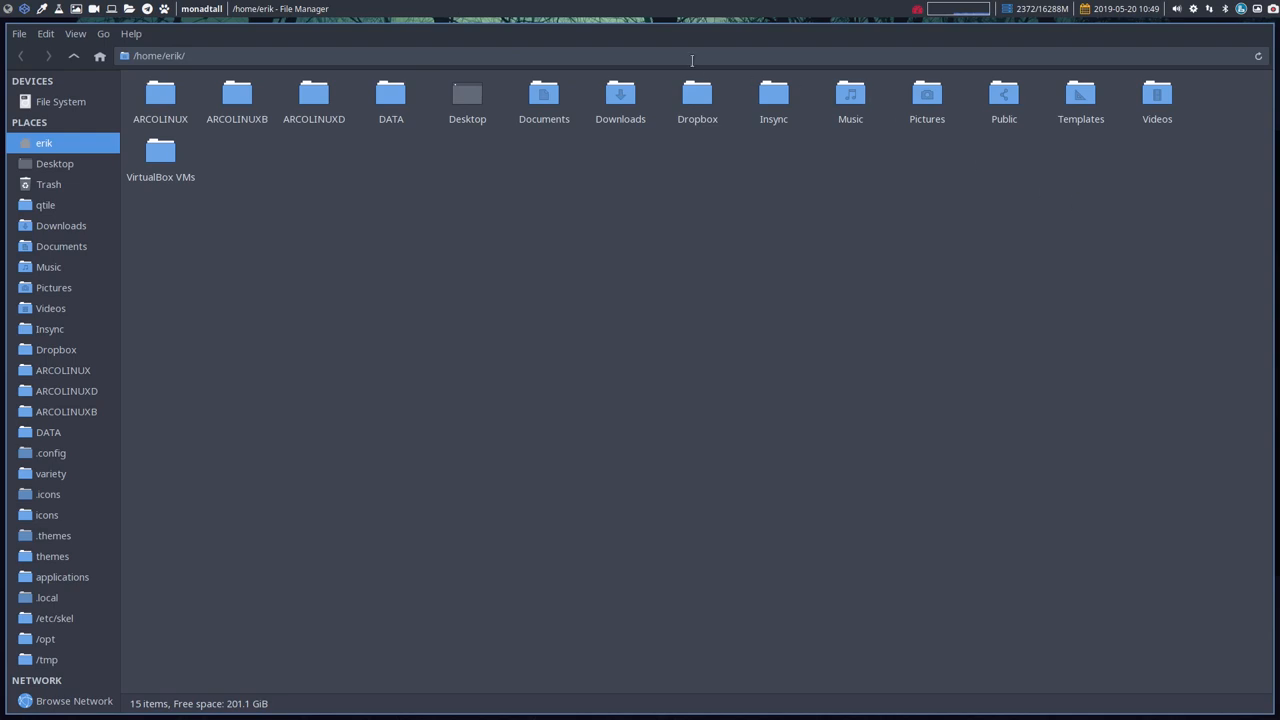
pyautogui.press('Super+s')
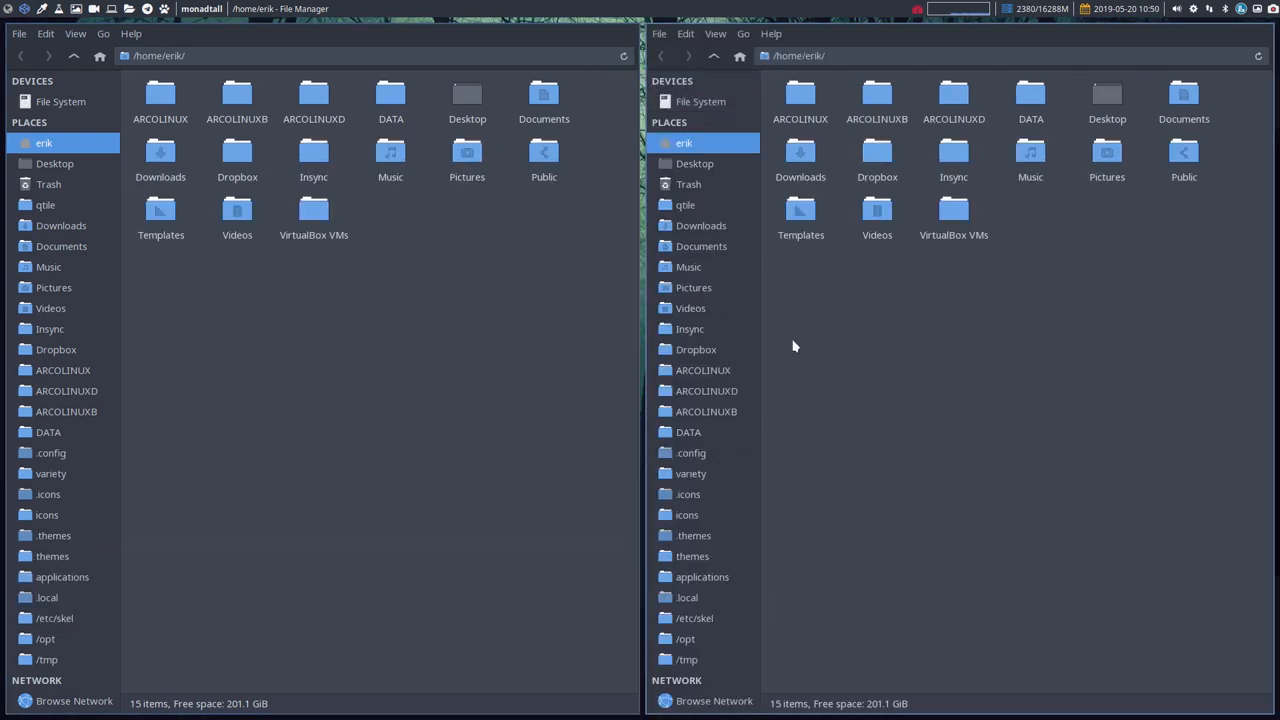
pyautogui.moveTo(784, 380)
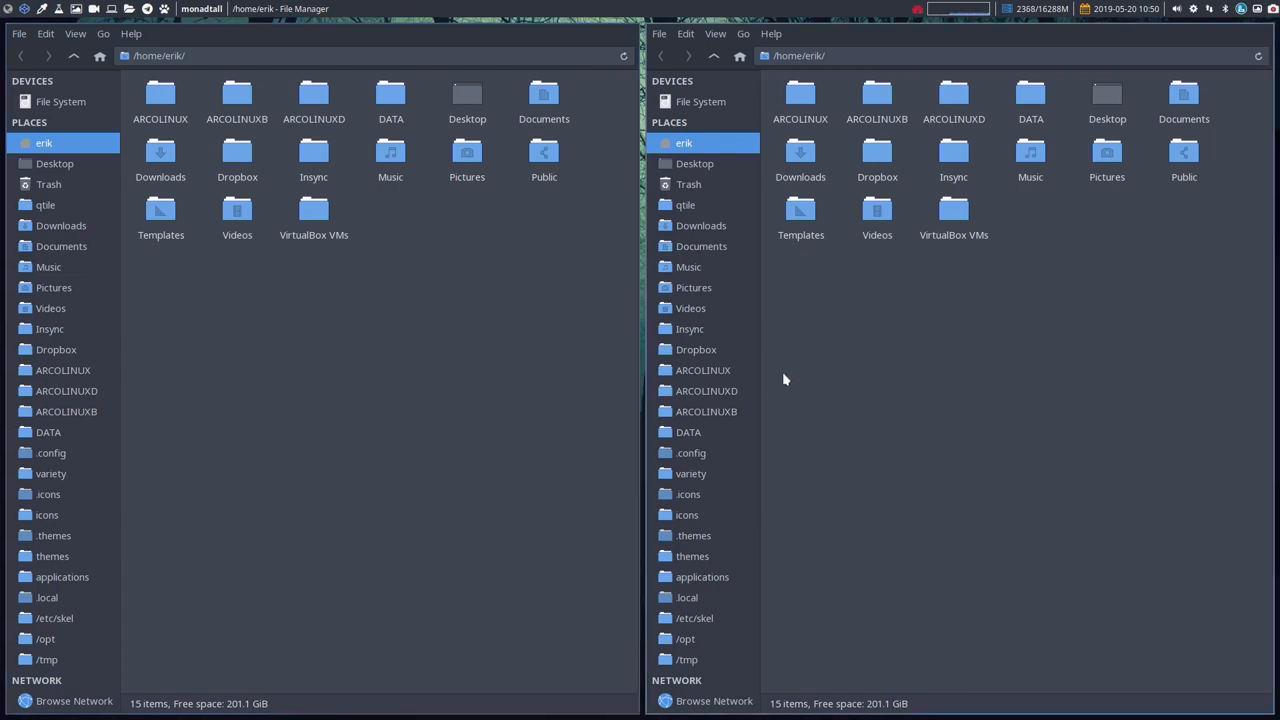
pyautogui.moveTo(836, 370)
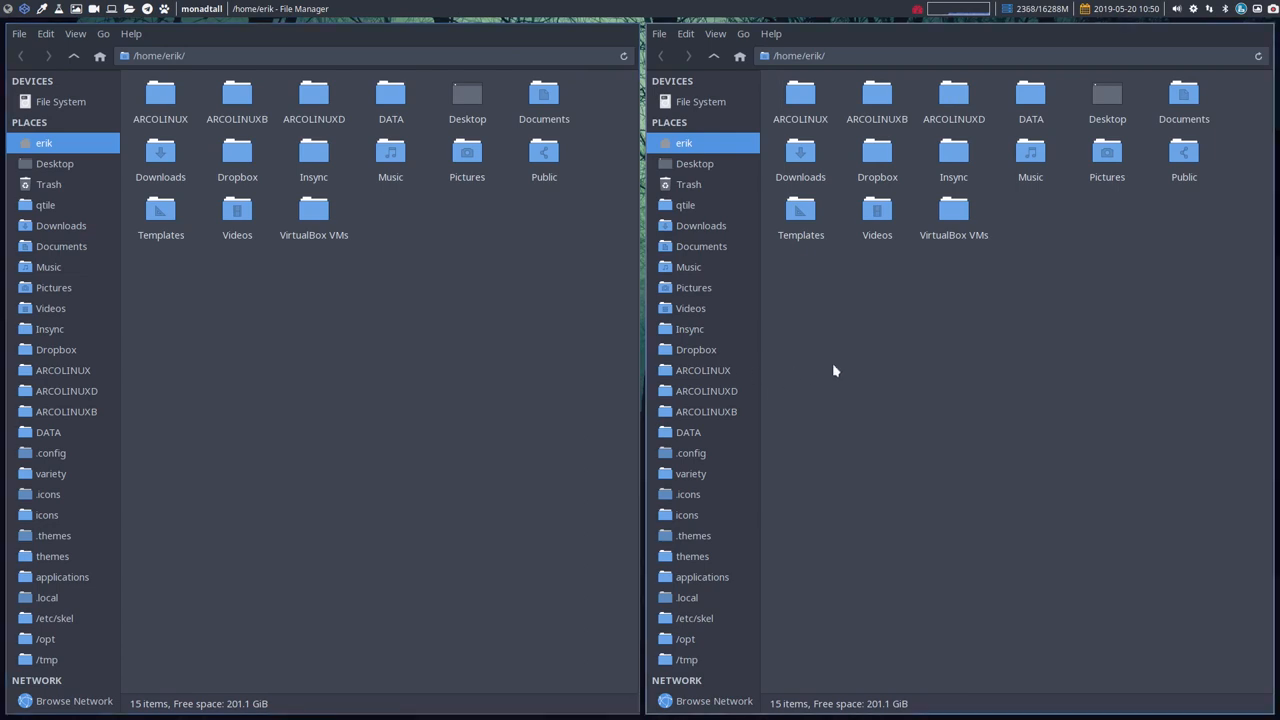
# Close both Thunar windows, leaving the empty Qtile desktop
pyautogui.press('Super+q')
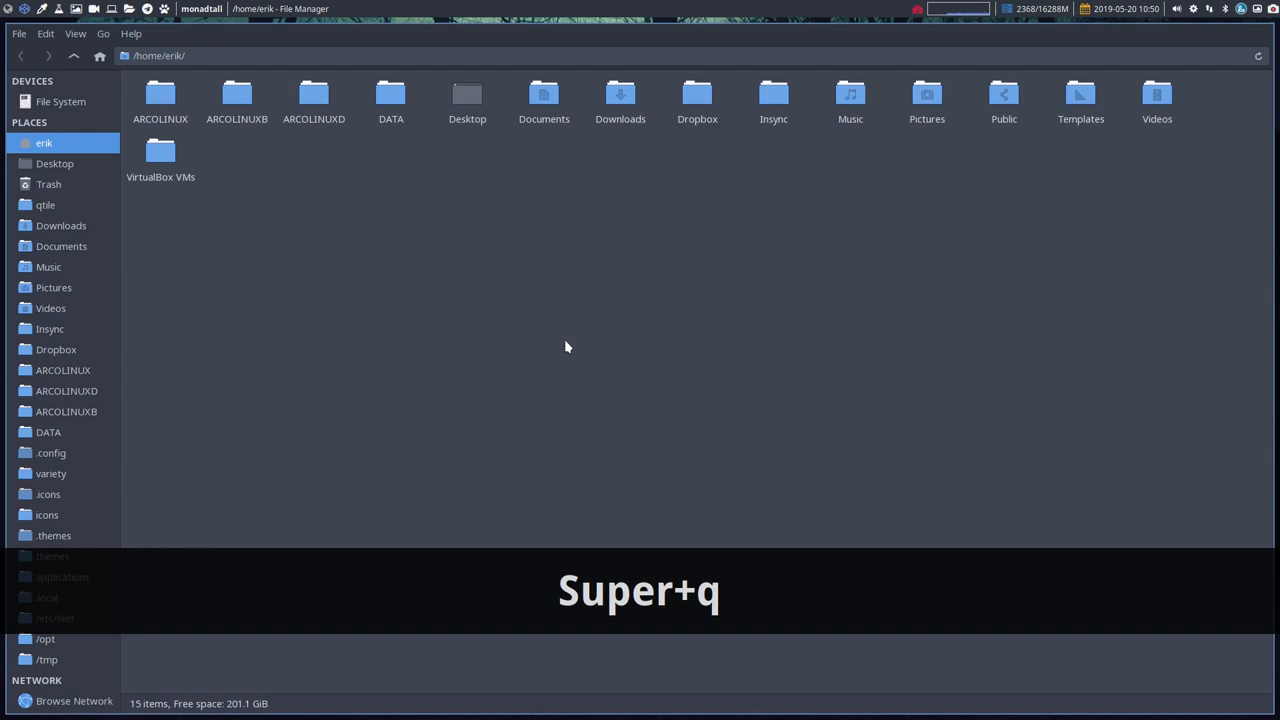
pyautogui.press('Super+q')
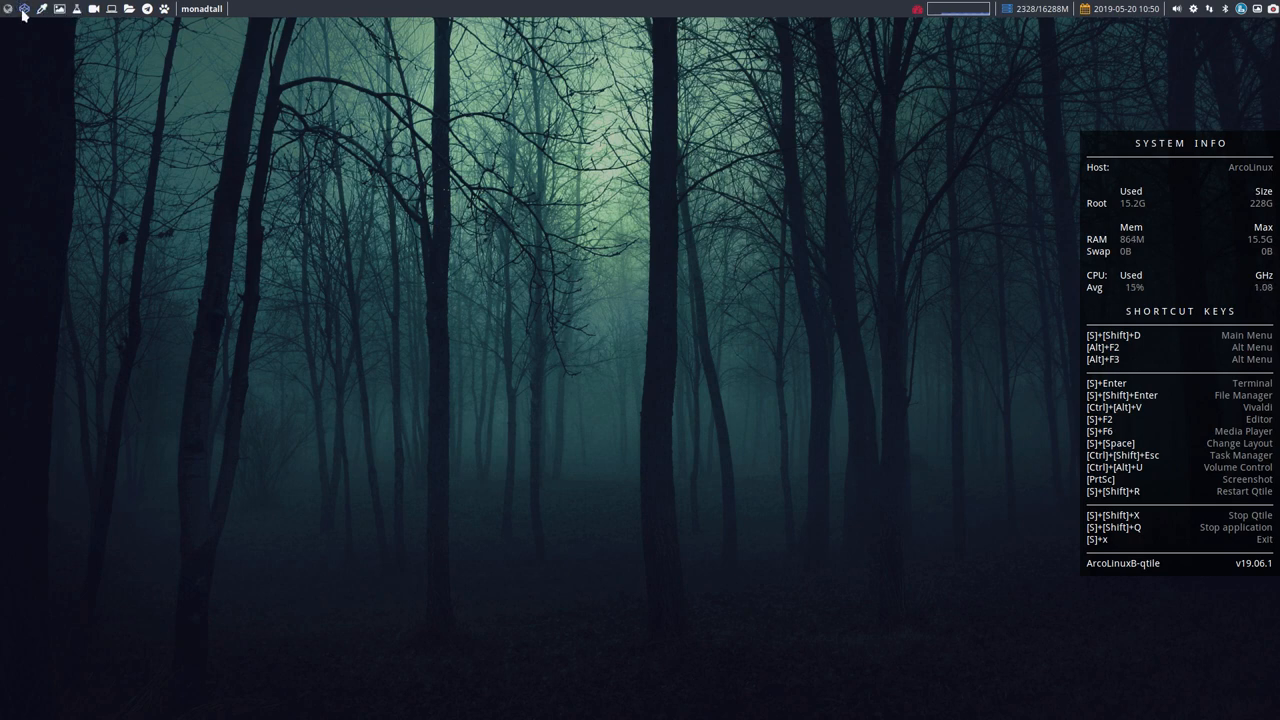
pyautogui.moveTo(196, 8)
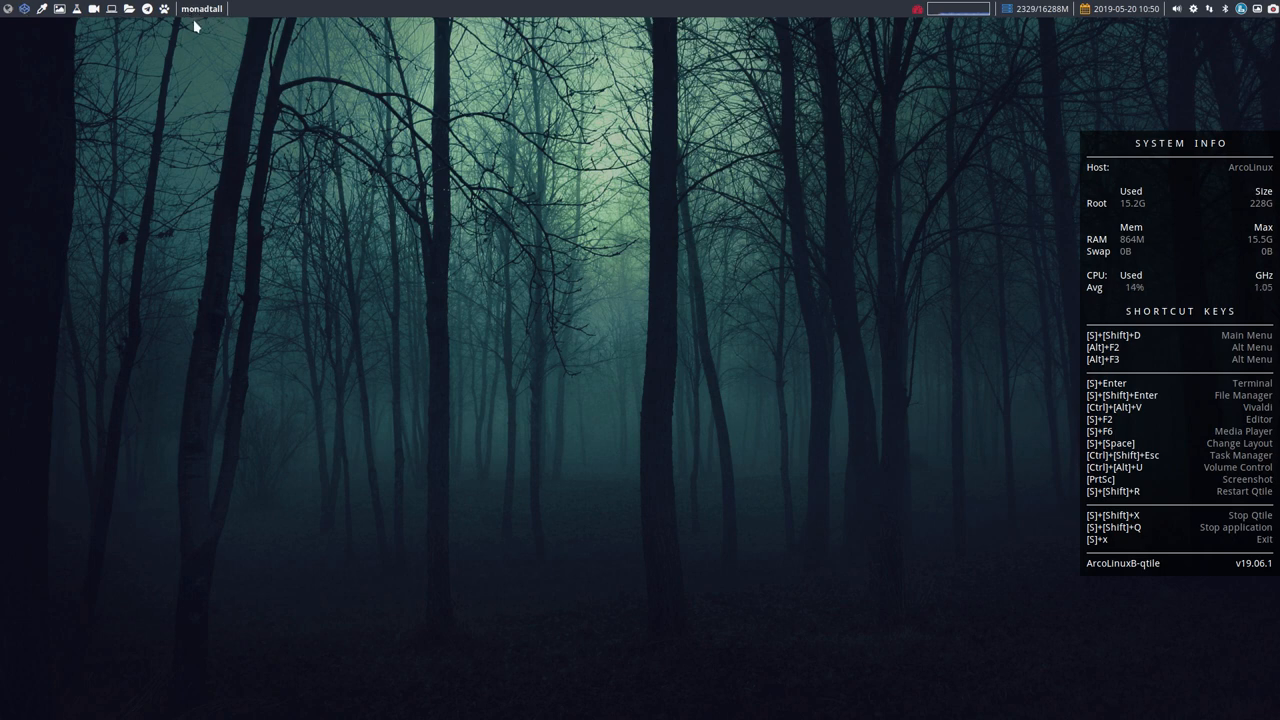
pyautogui.moveTo(90, 8)
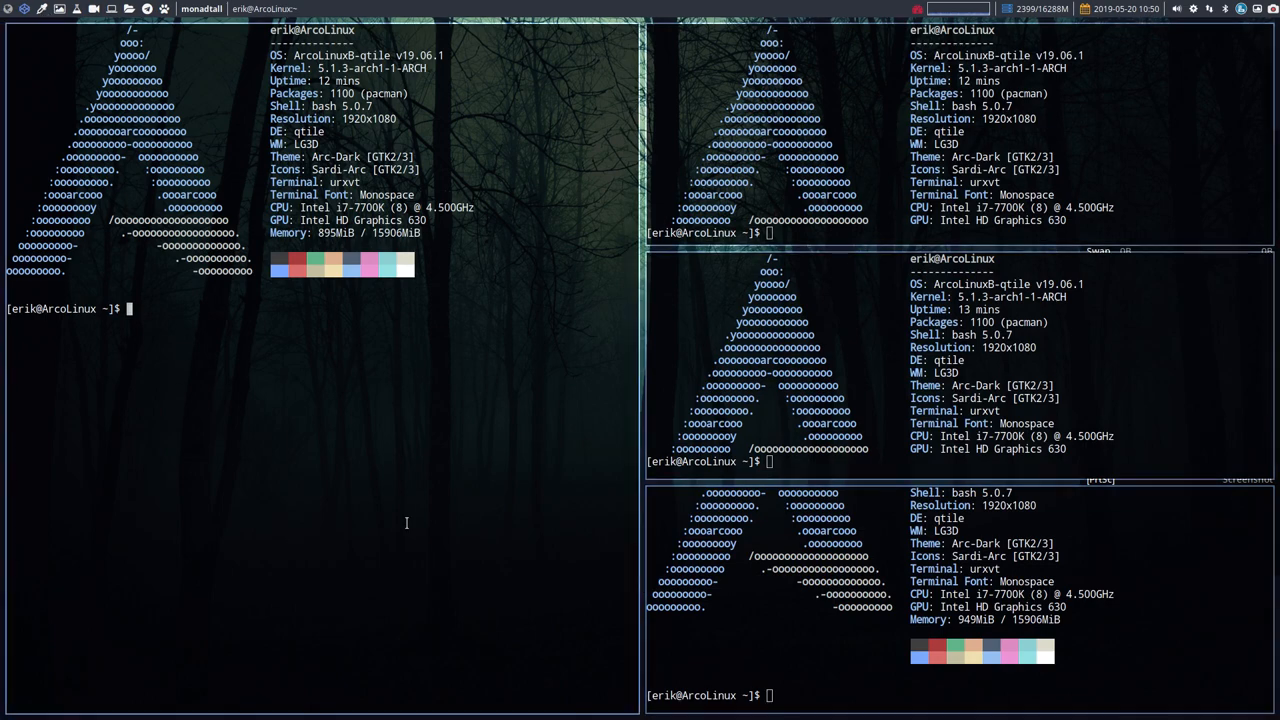
pyautogui.press('Super+q')
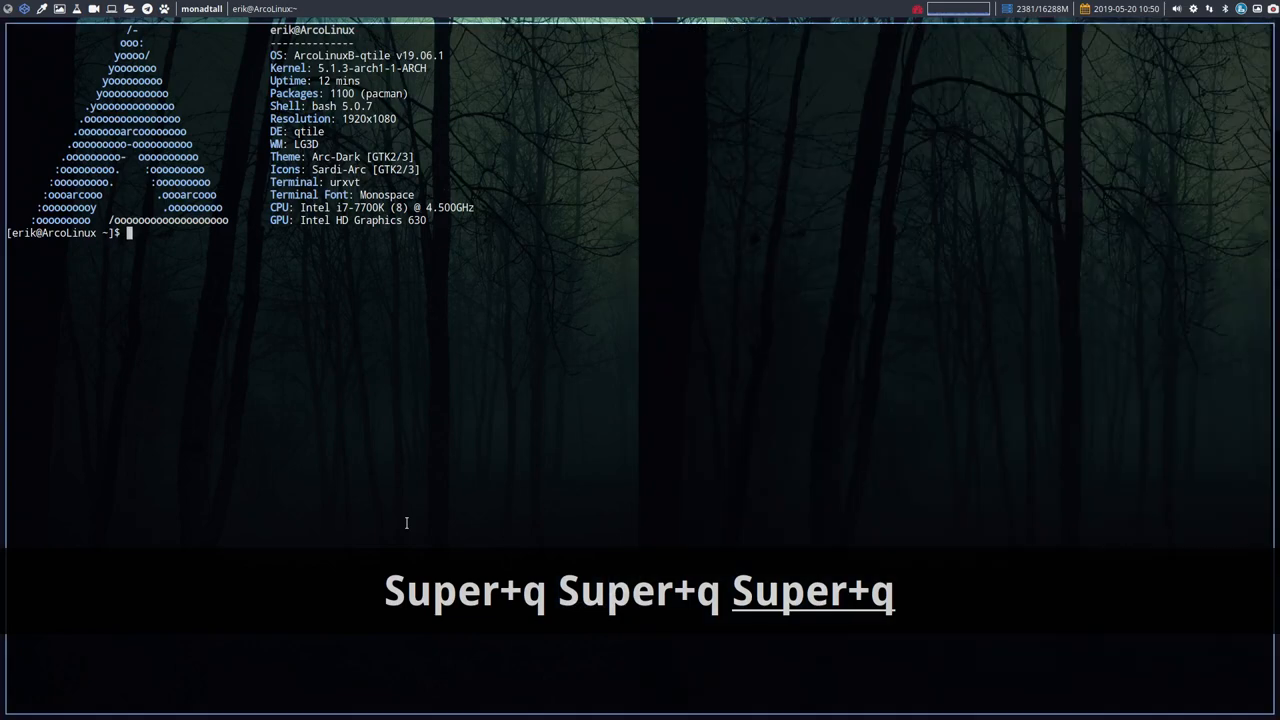
pyautogui.press('Super+q')
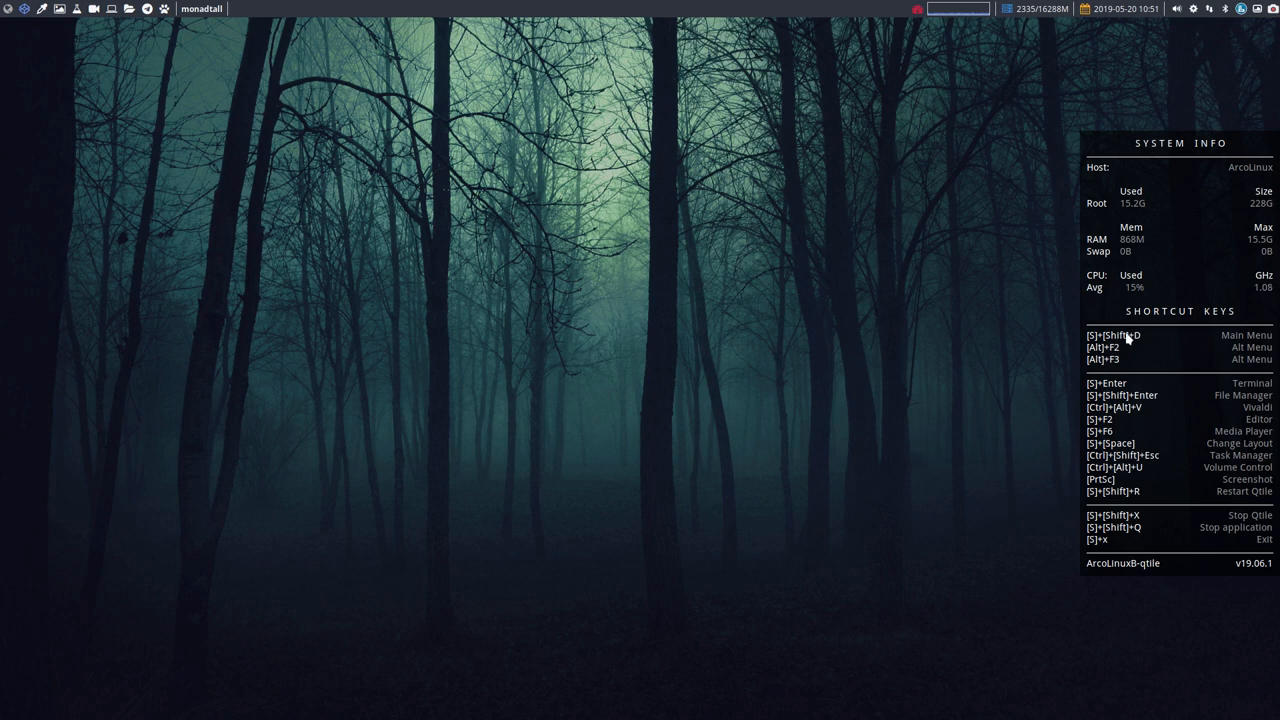
pyautogui.moveTo(878, 404)
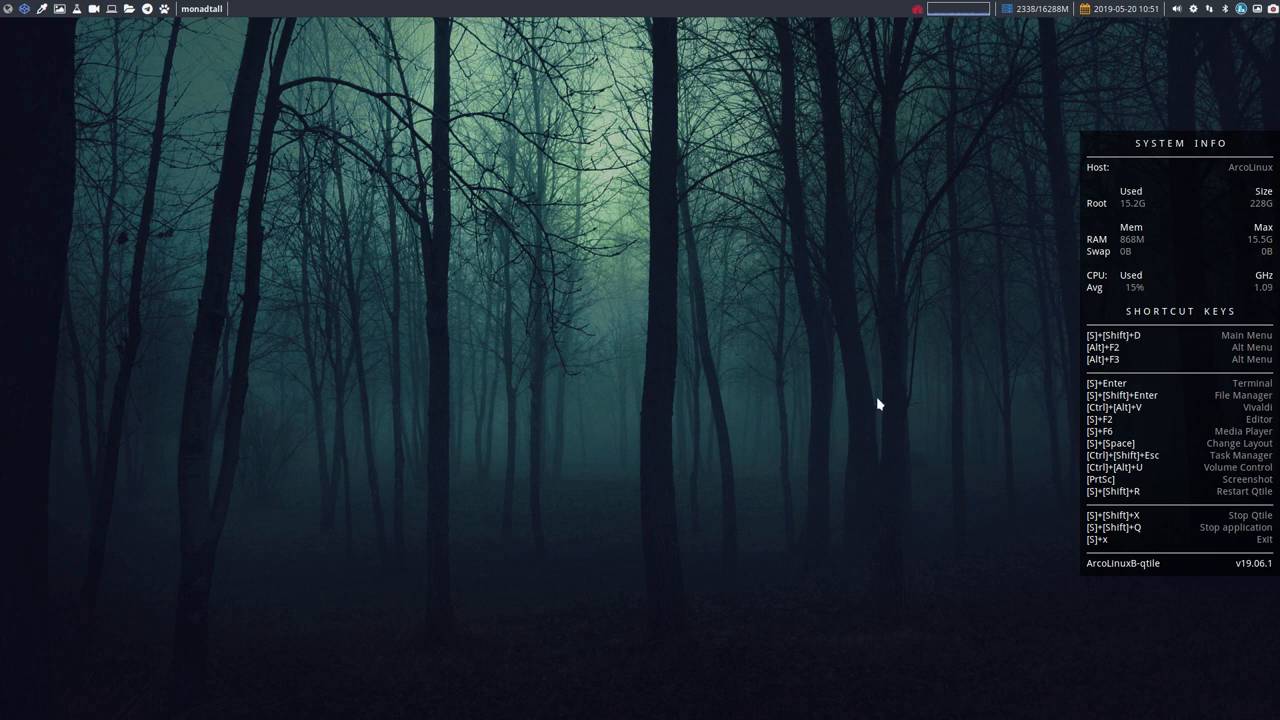
pyautogui.press('Super+Shift+d')
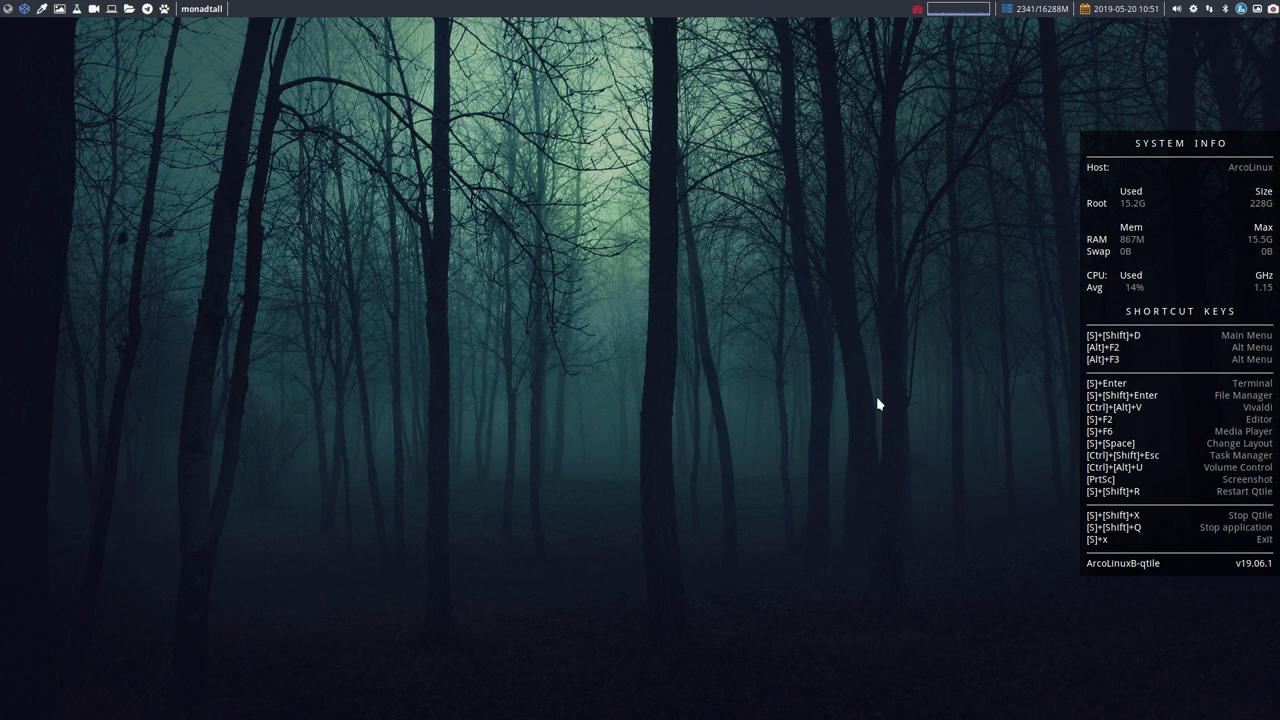
pyautogui.press('Super+Shift+d')
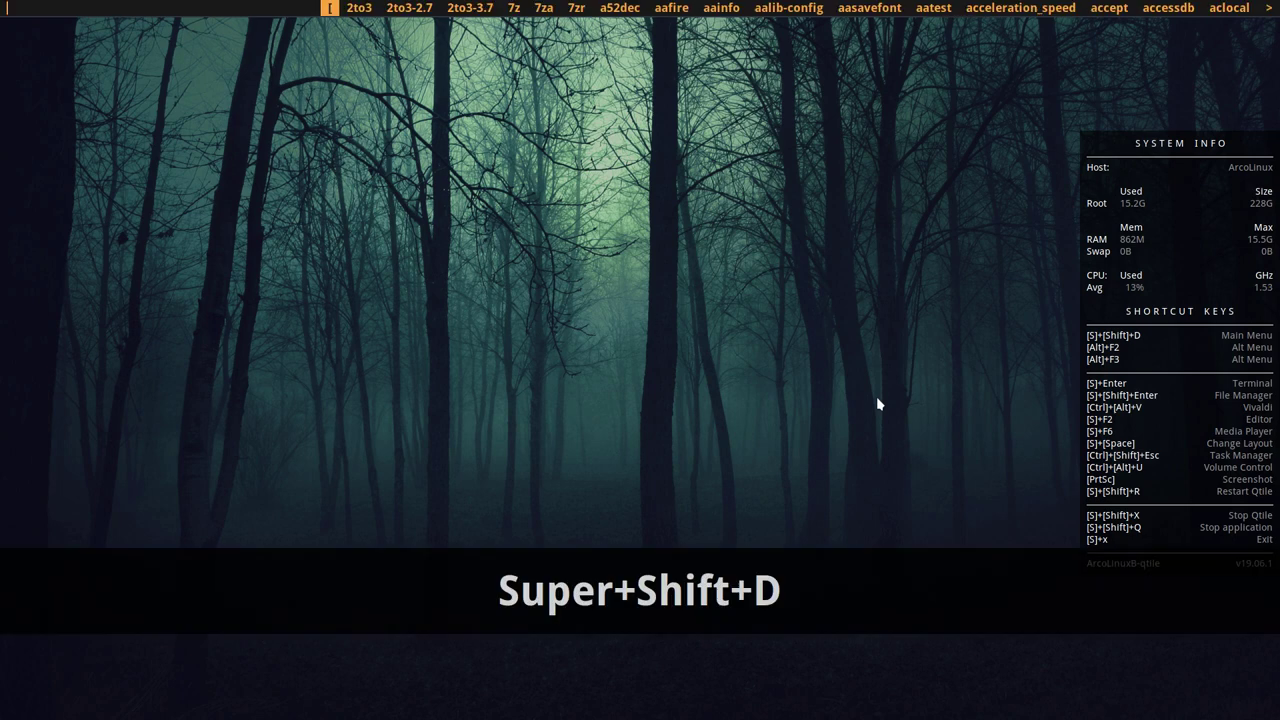
pyautogui.write('fir')
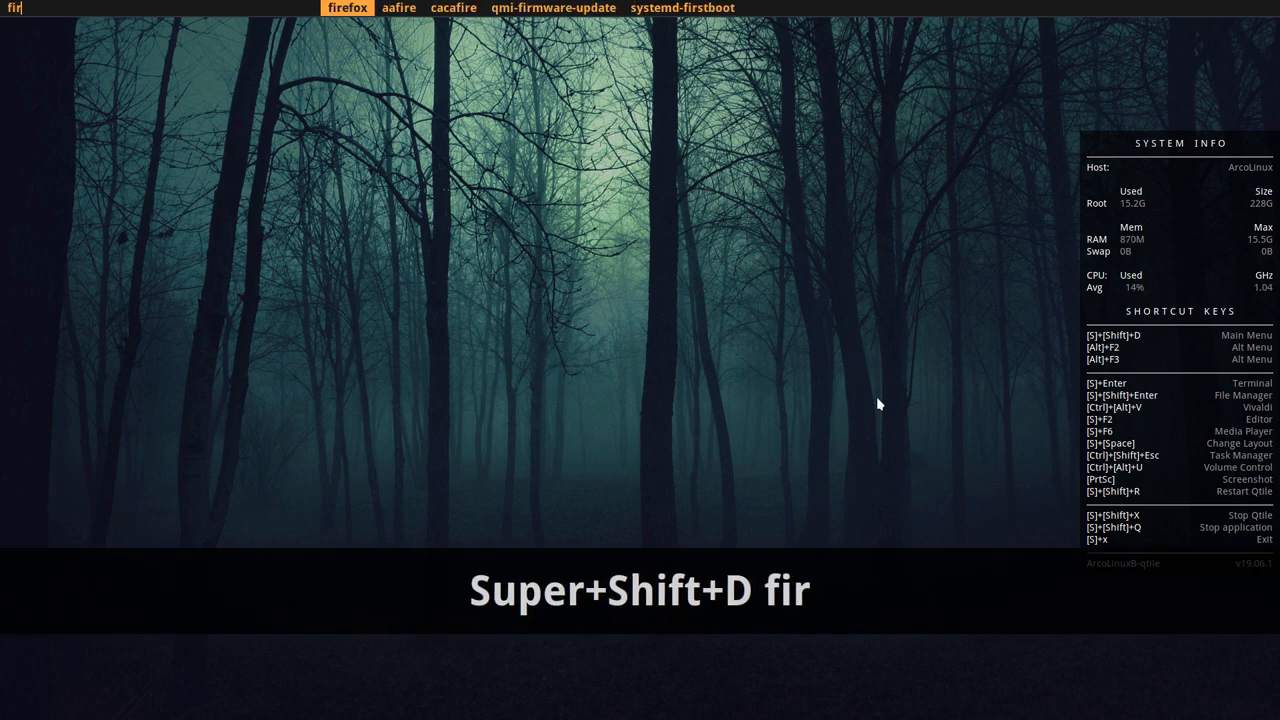
pyautogui.press('Return')
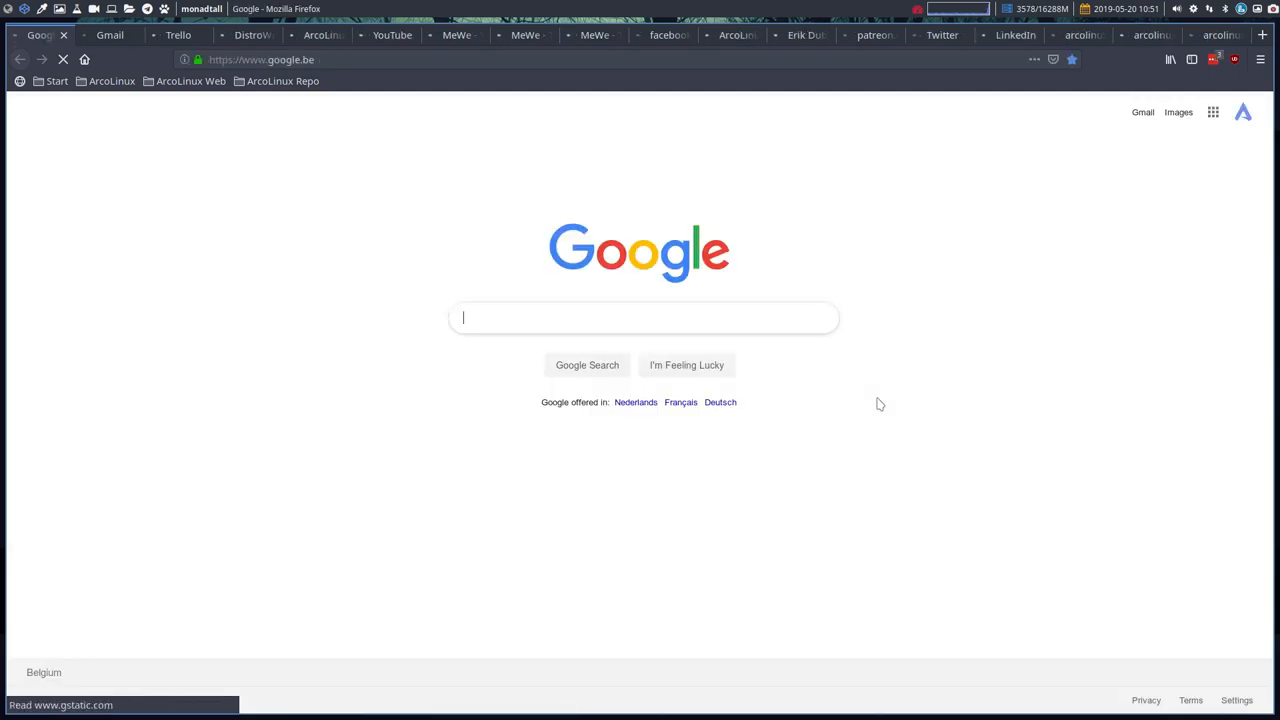
pyautogui.press('Super+q')
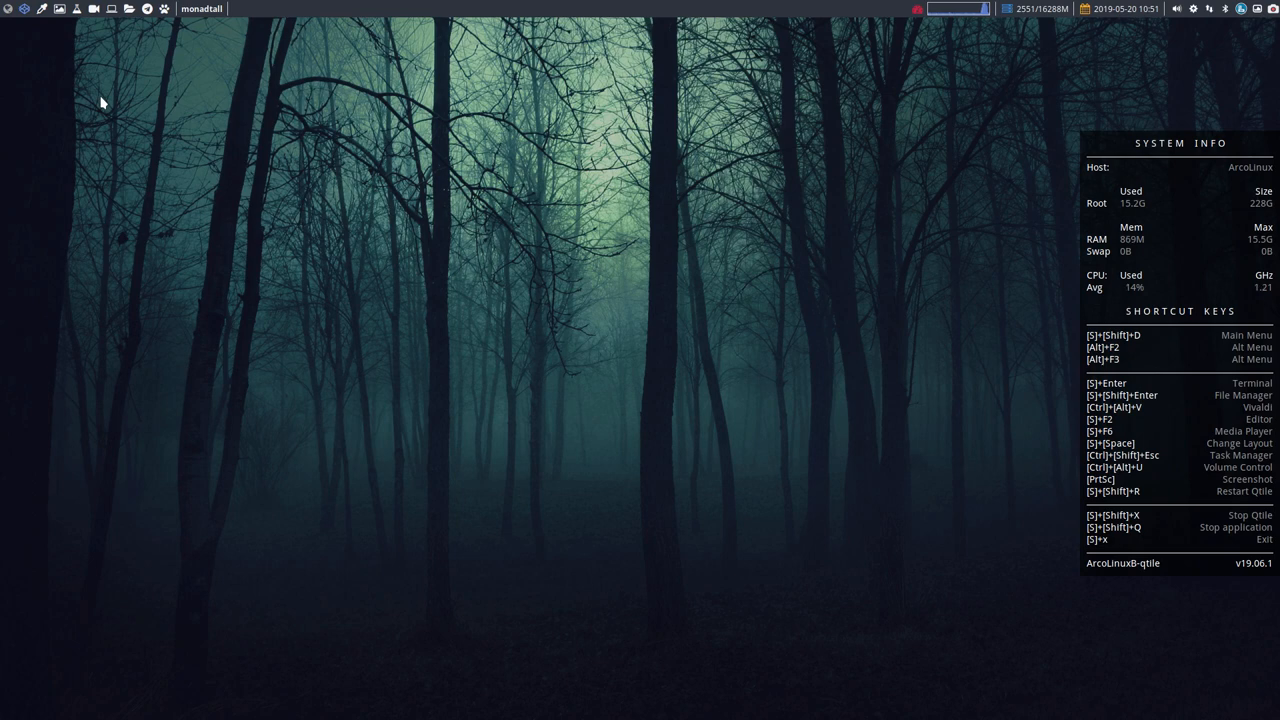
pyautogui.moveTo(338, 256)
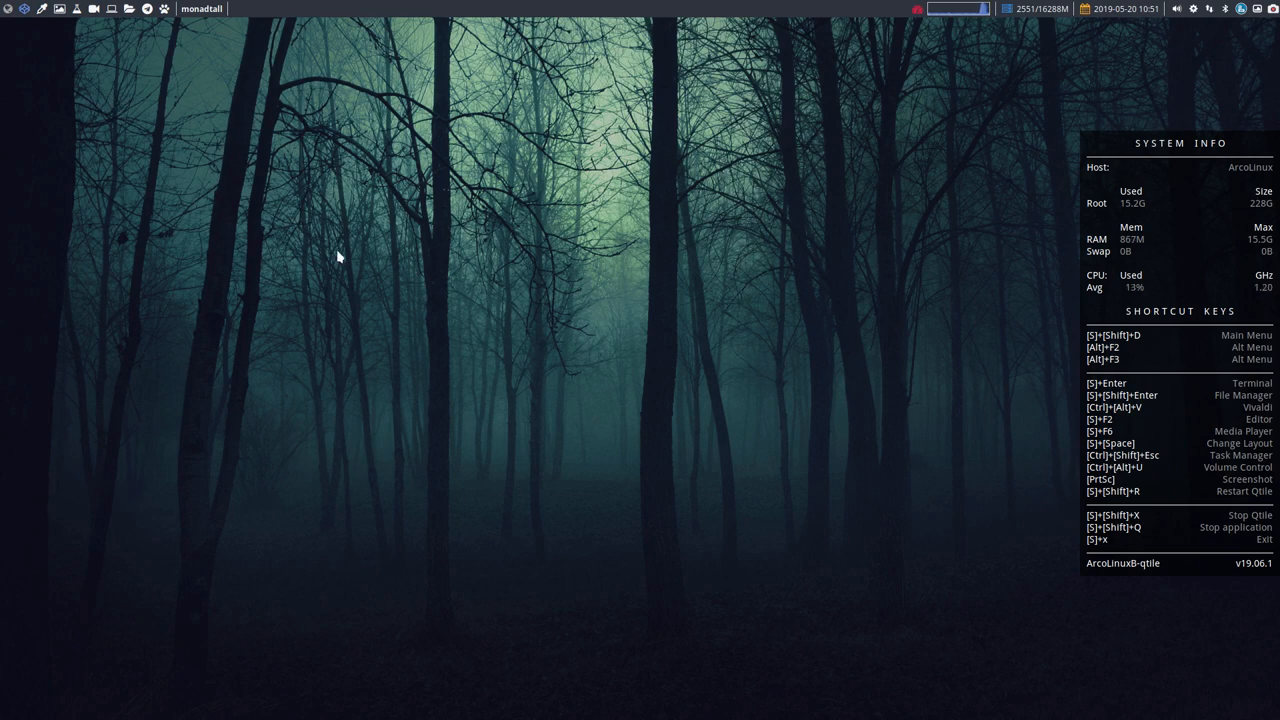
pyautogui.moveTo(878, 364)
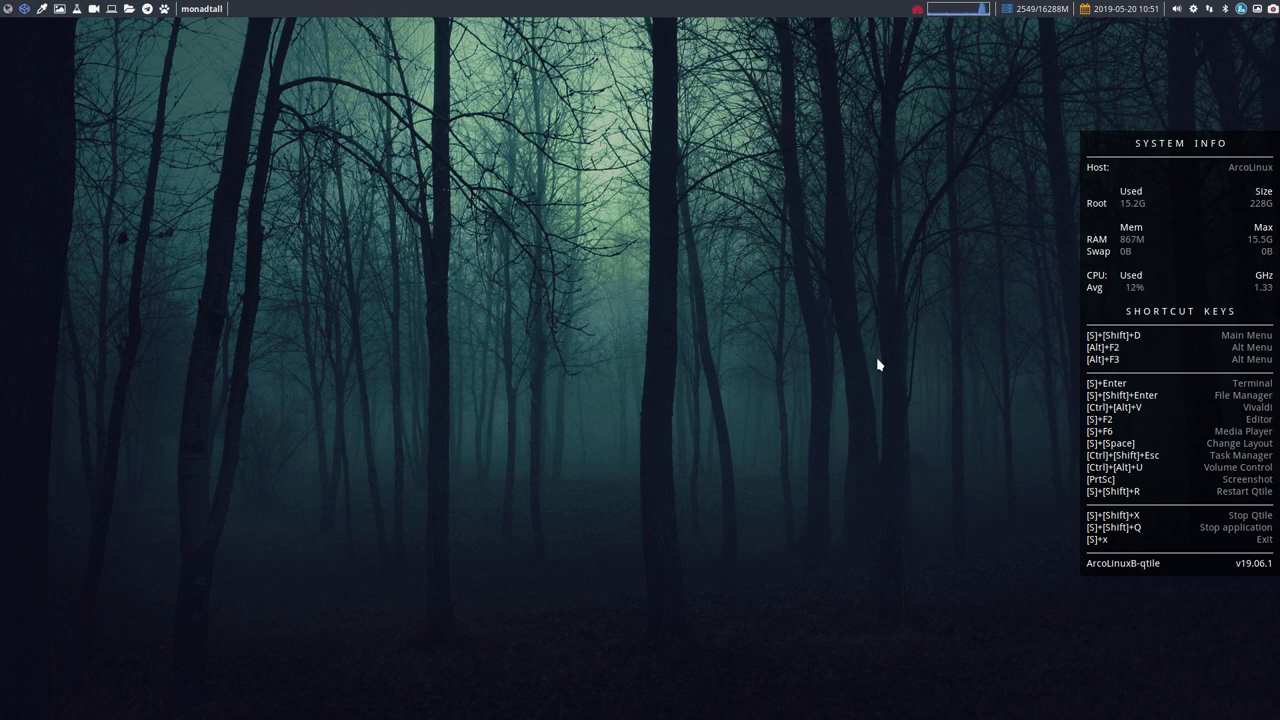
# Bring up the Run program prompt and expand it into the Xfce Application Finder
pyautogui.press('Alt+F2')
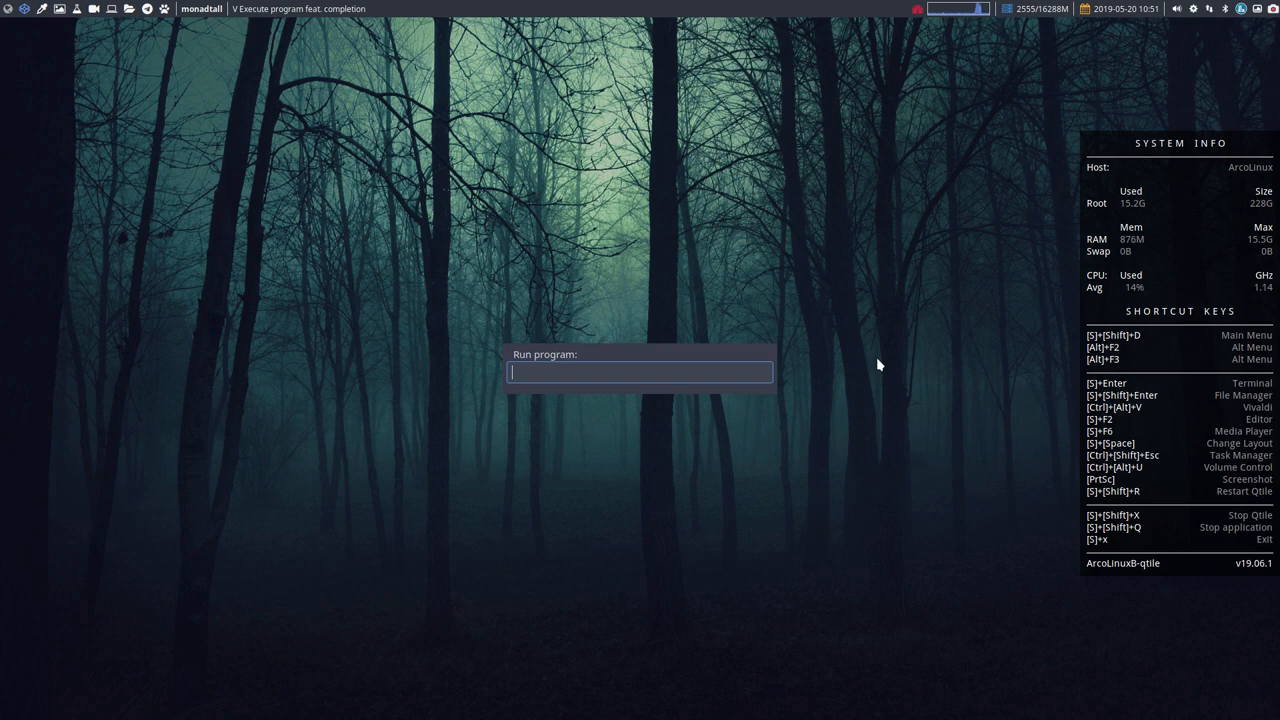
pyautogui.press('Escape')
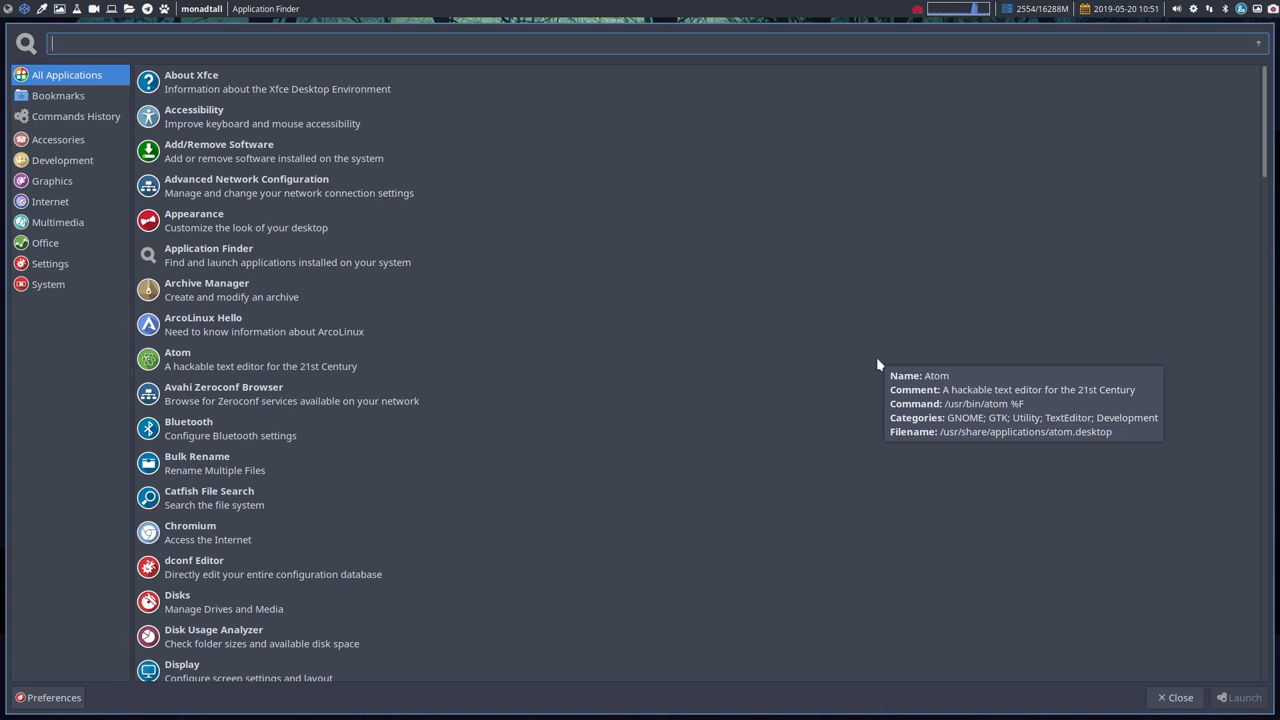
pyautogui.moveTo(328, 192)
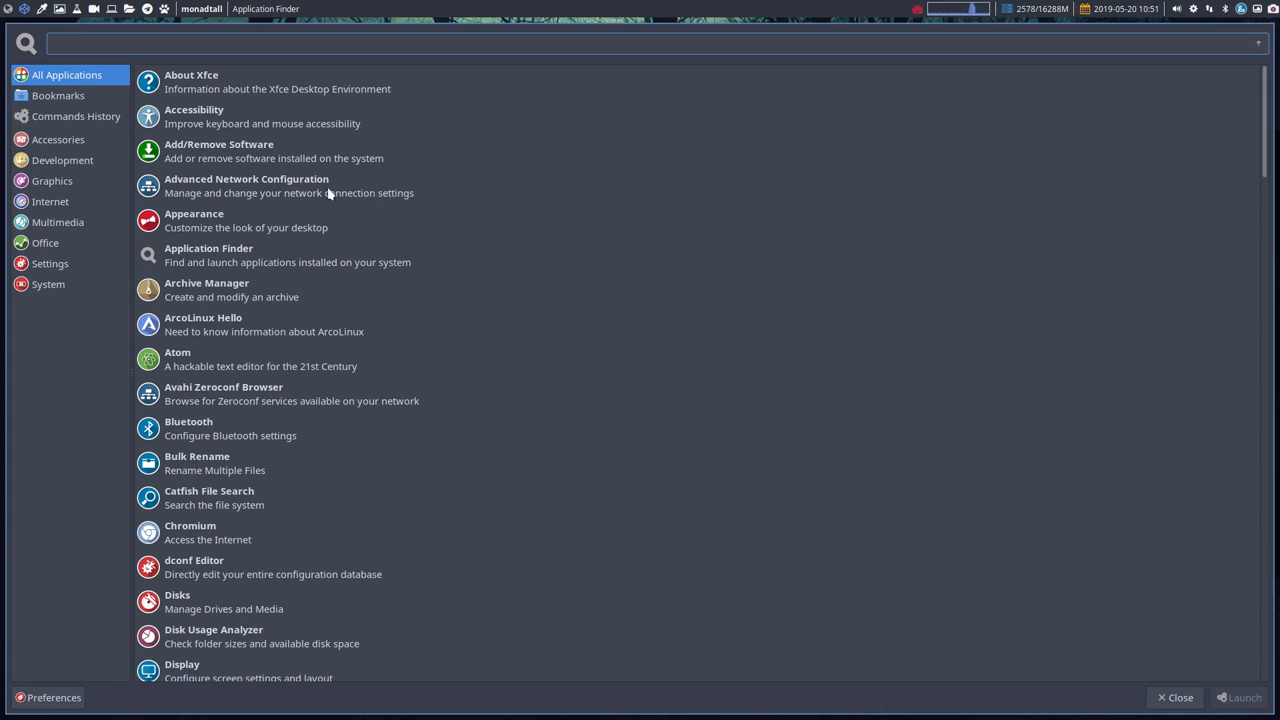
# Browse the Development, Office, System and Settings application categories
pyautogui.click(60, 160)
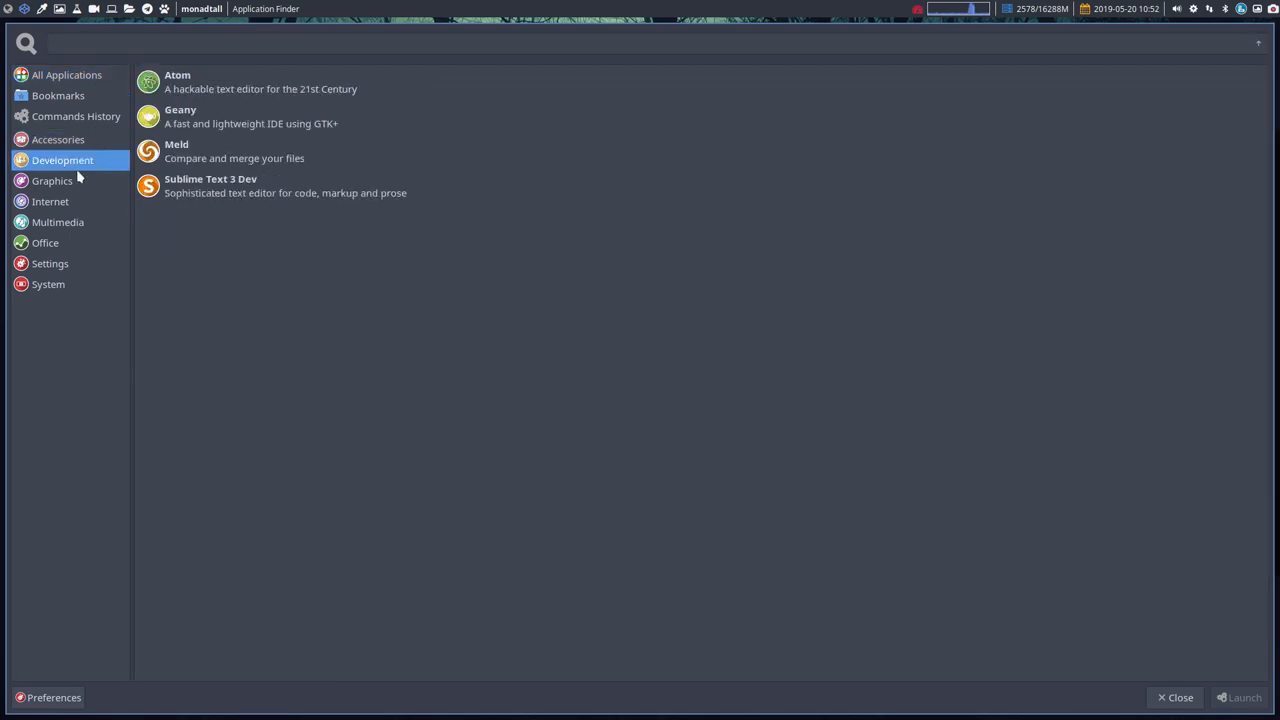
pyautogui.click(44, 242)
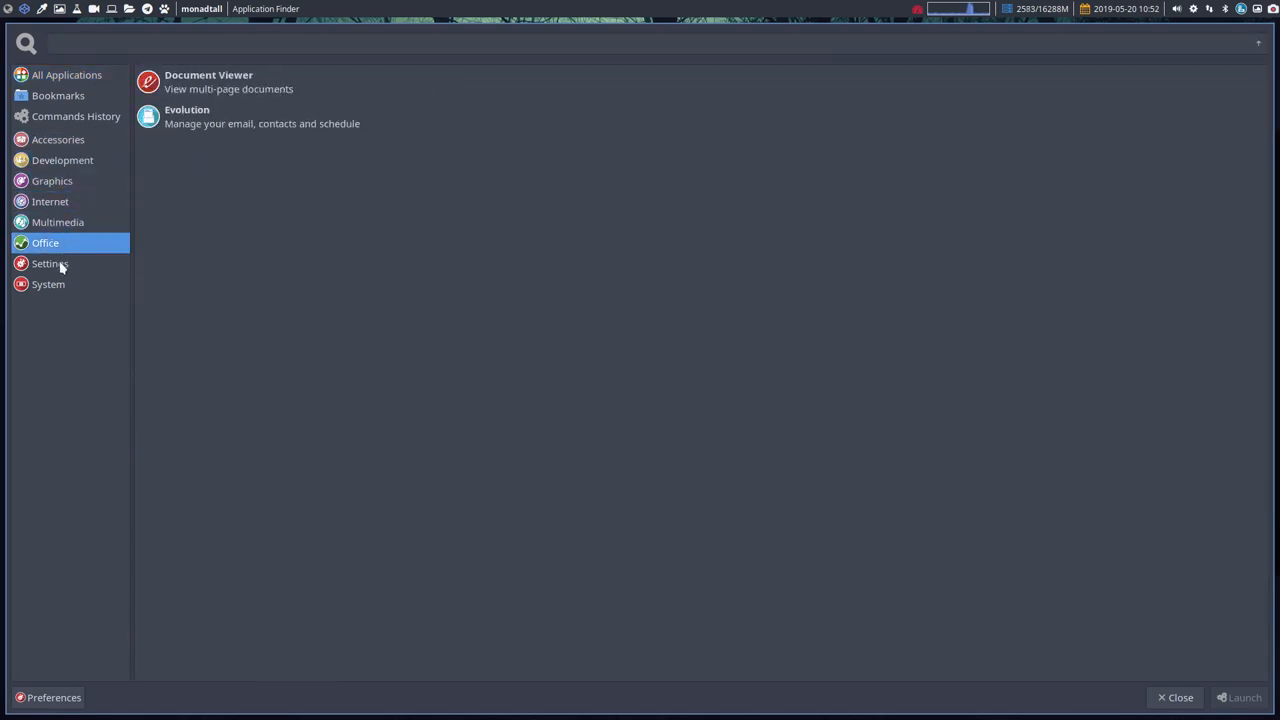
pyautogui.click(48, 284)
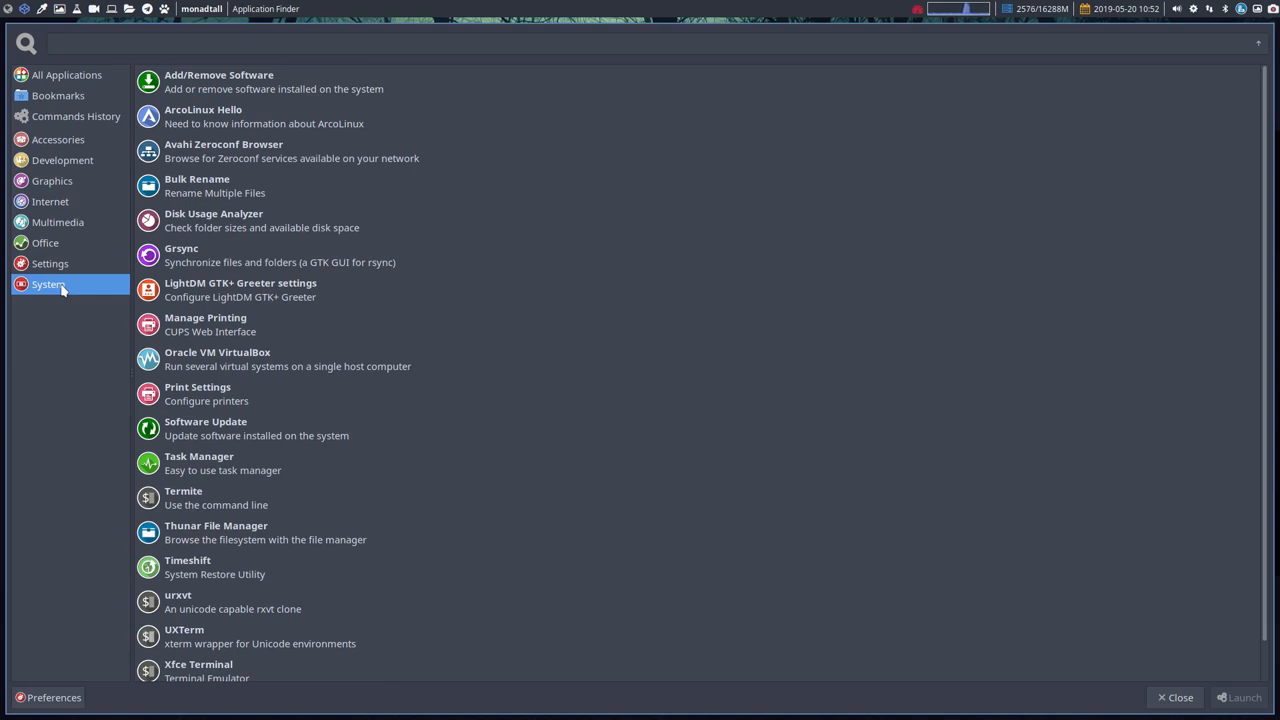
pyautogui.moveTo(344, 452)
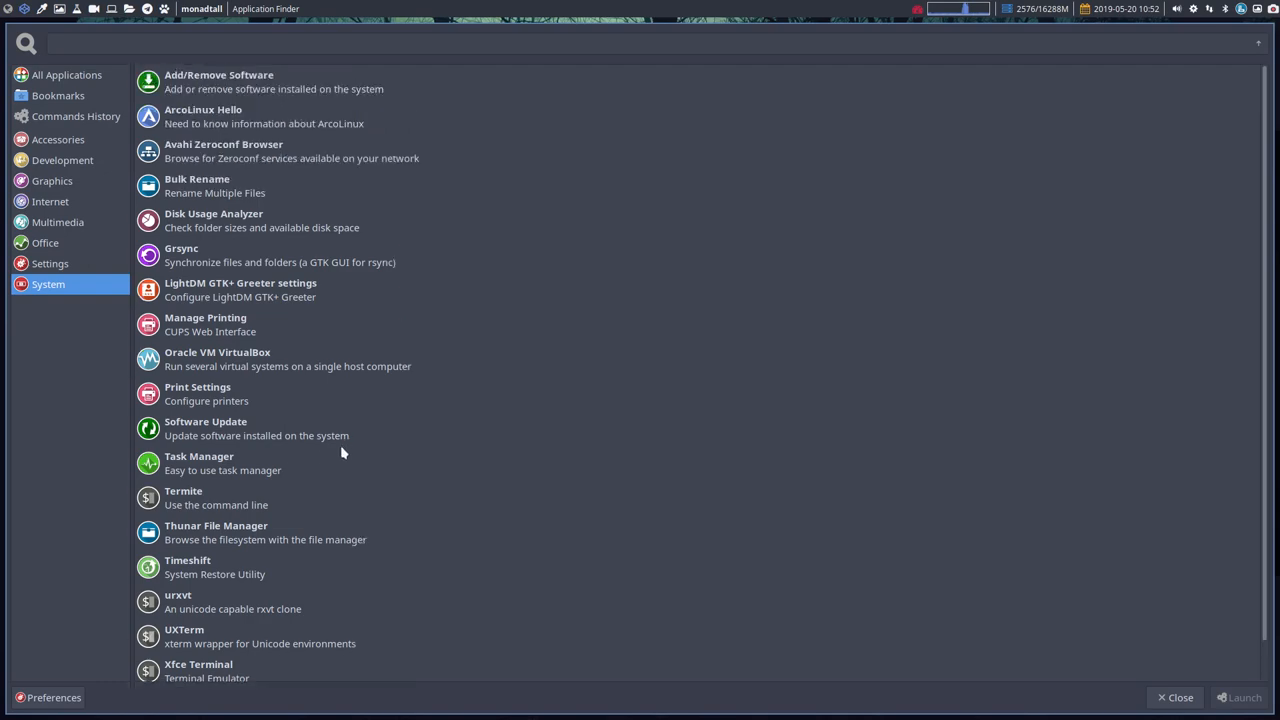
pyautogui.moveTo(224, 624)
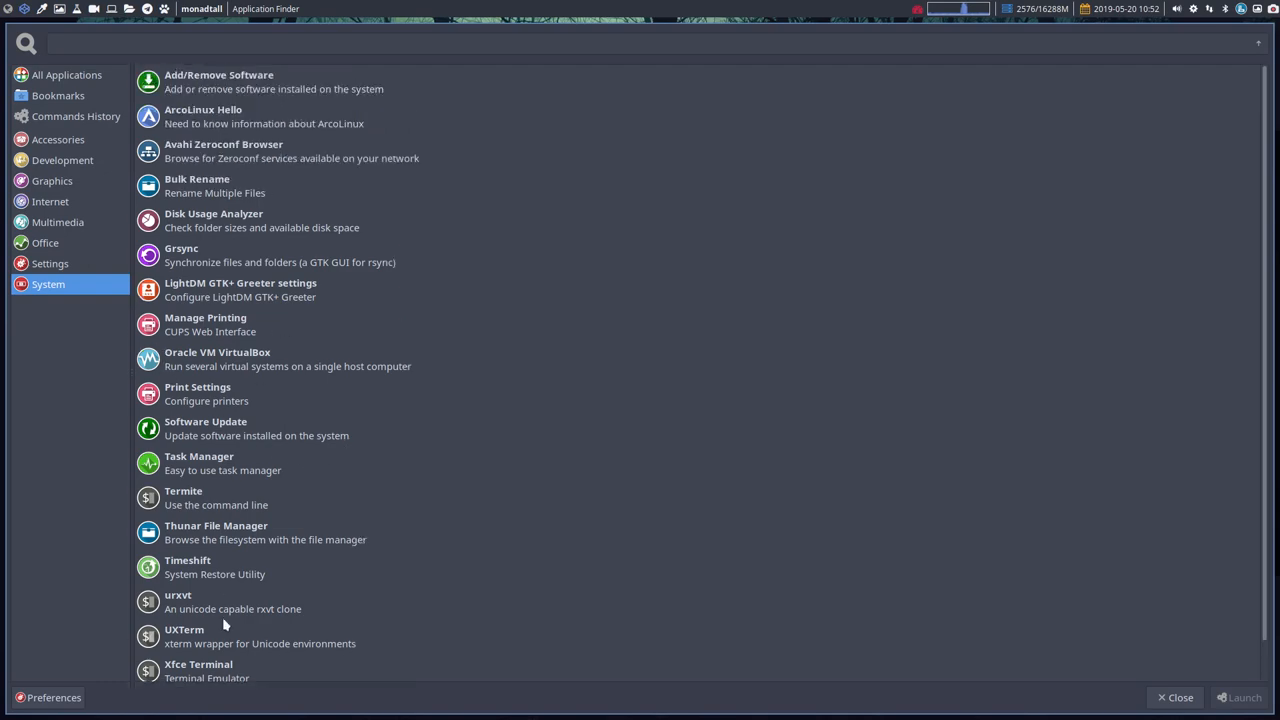
pyautogui.click(48, 264)
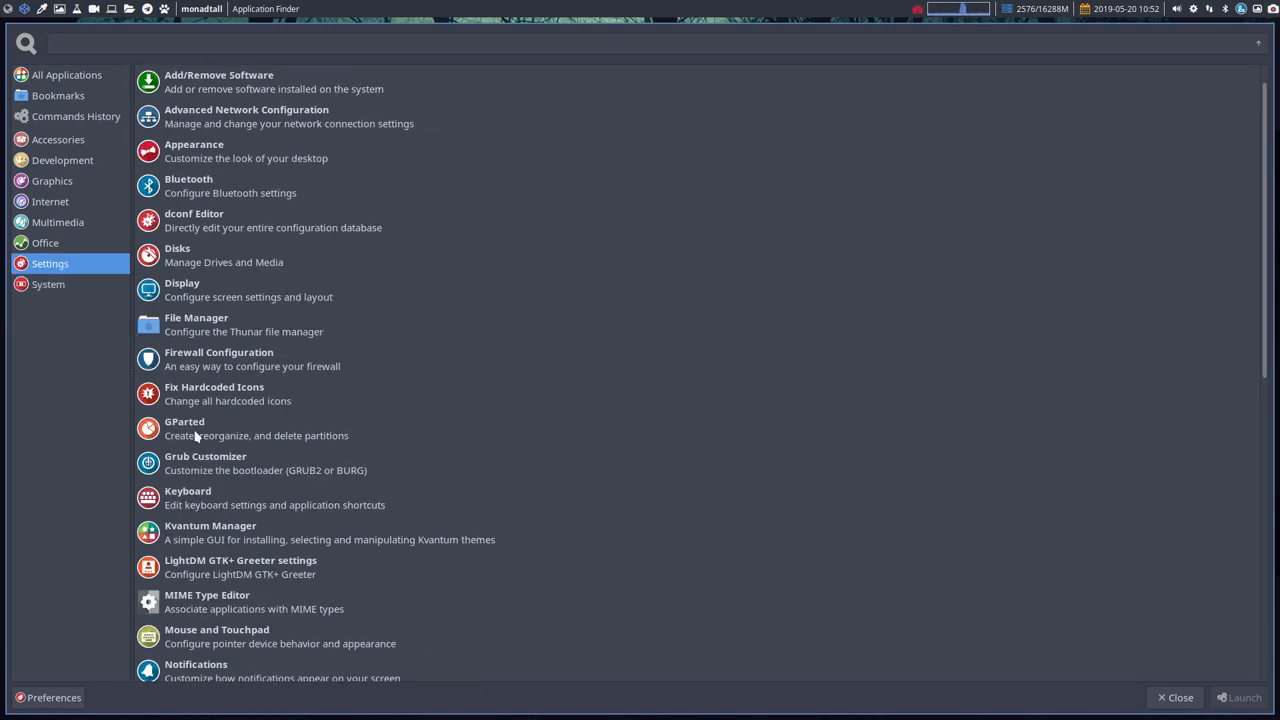
# Find Print Settings in the Settings list and launch it
pyautogui.scroll(-3)
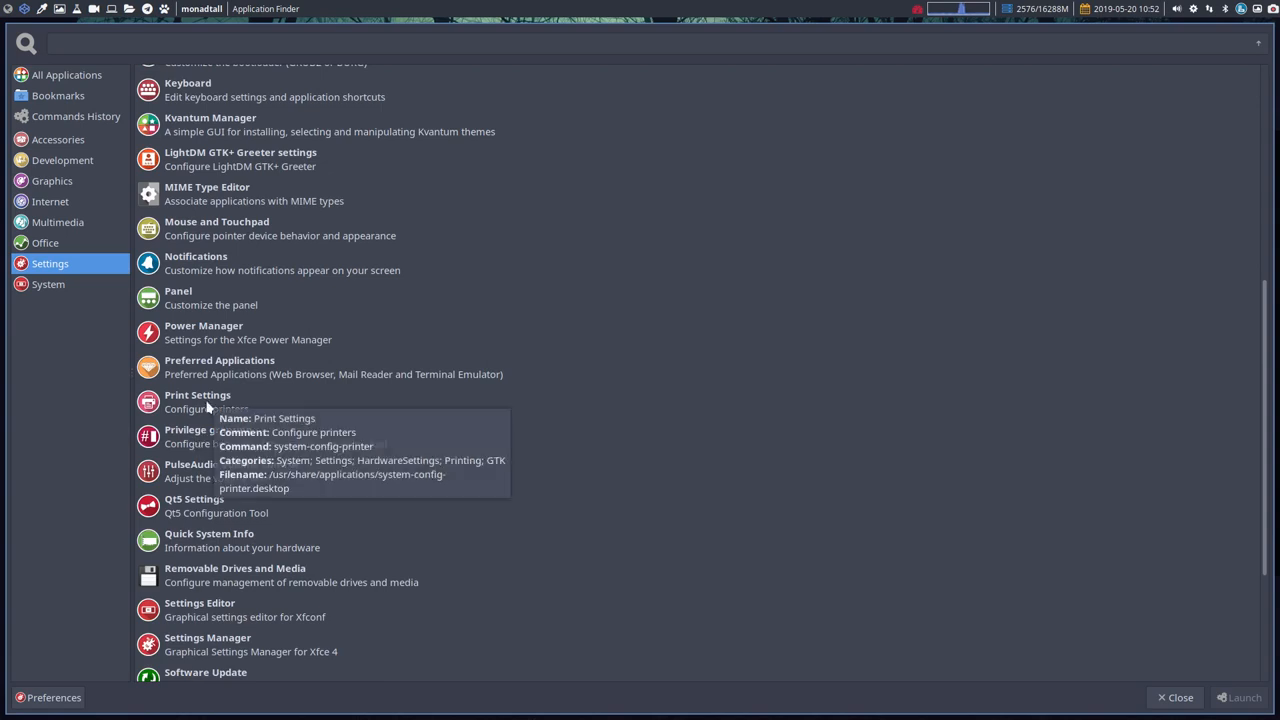
pyautogui.click(196, 400)
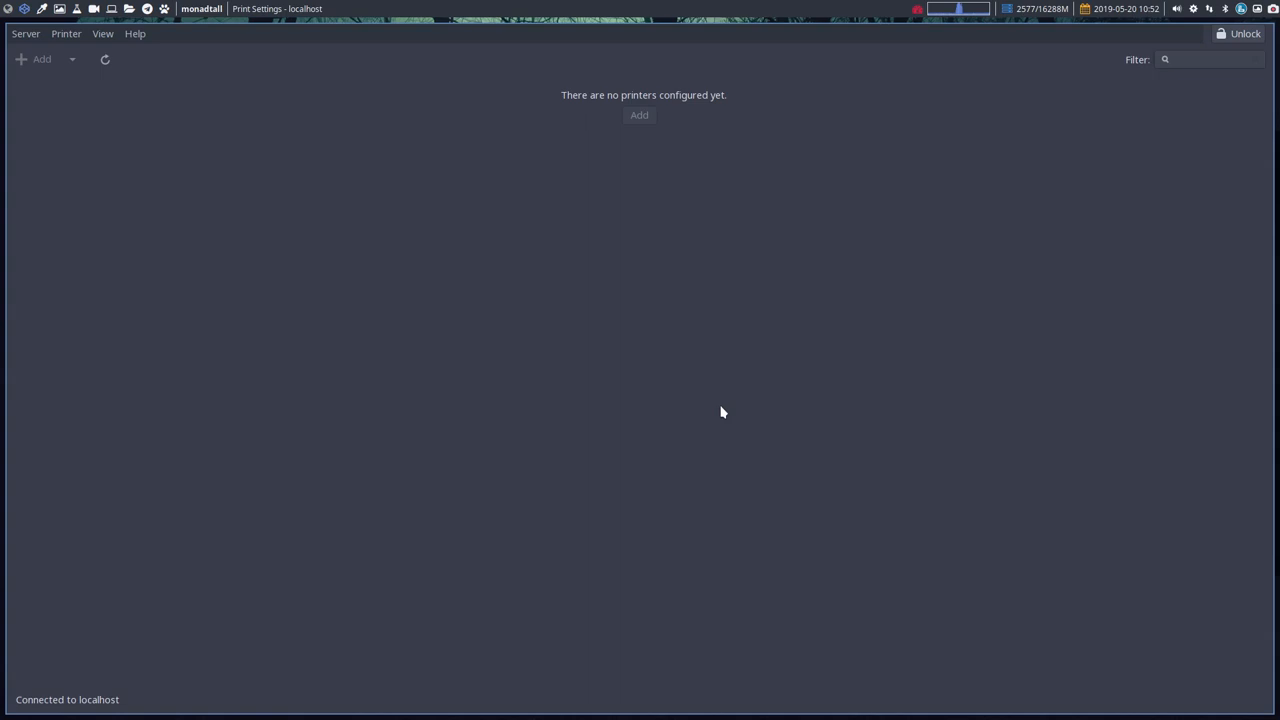
# Close the Print Settings window showing no configured printers
pyautogui.press('Super+Shift+Q')
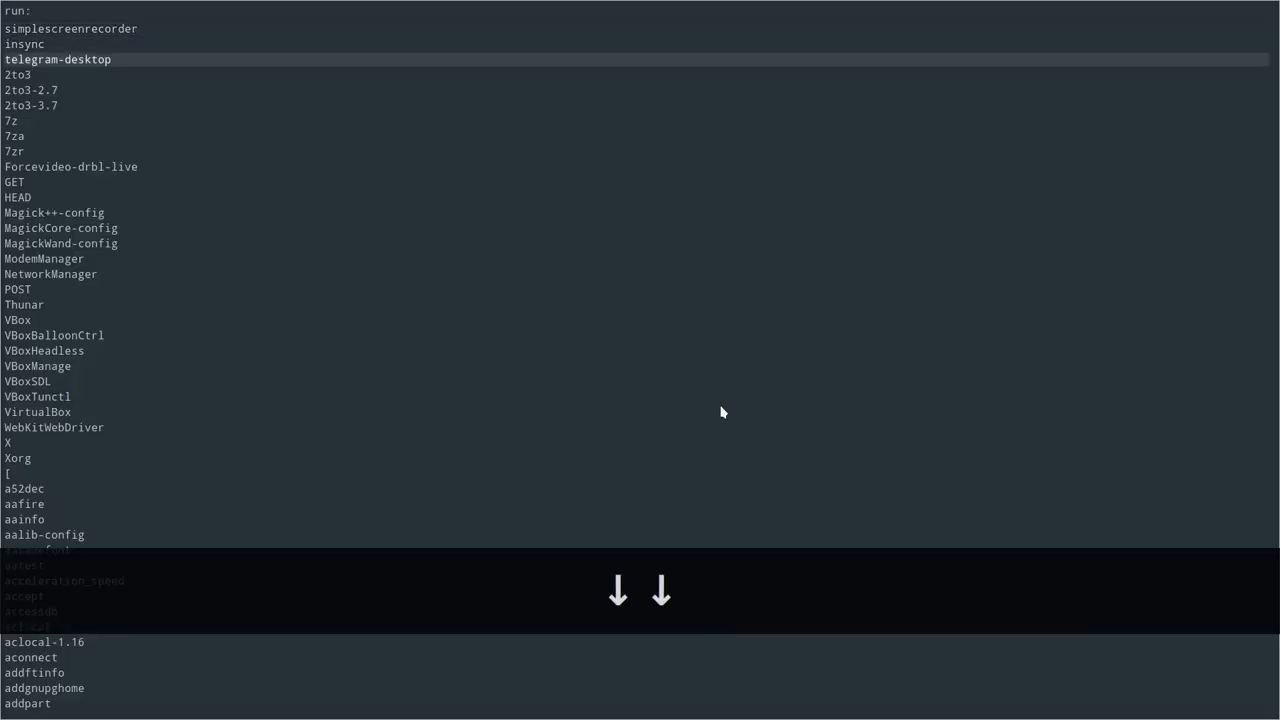
# Run the cacafire ASCII fire animation from dmenu, quit it, and reopen the run launcher
pyautogui.press('Up')
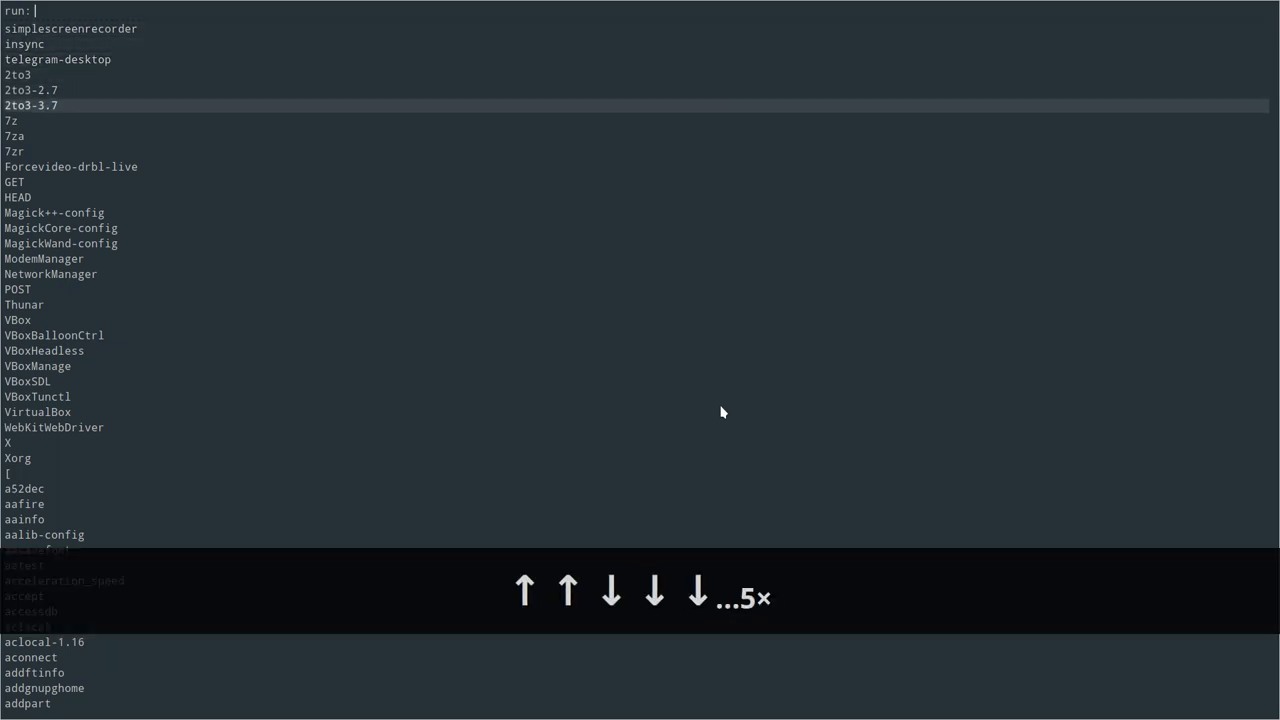
pyautogui.write('c')
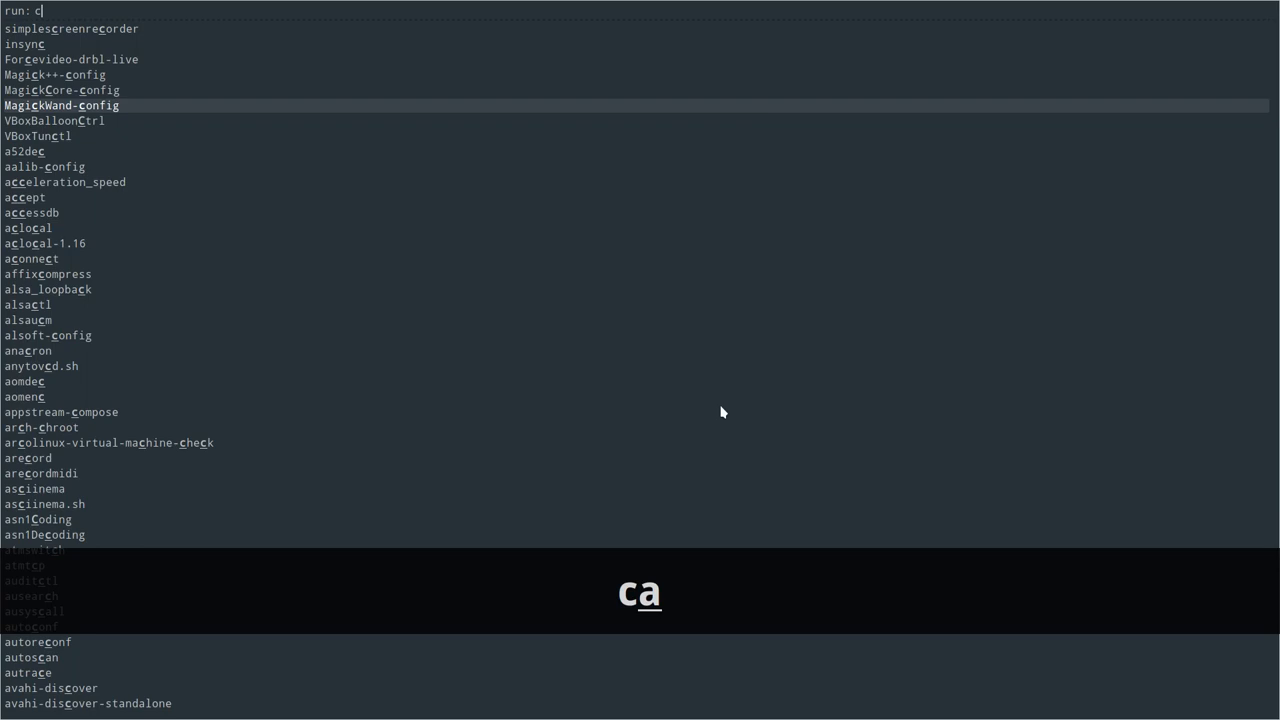
pyautogui.press('Return')
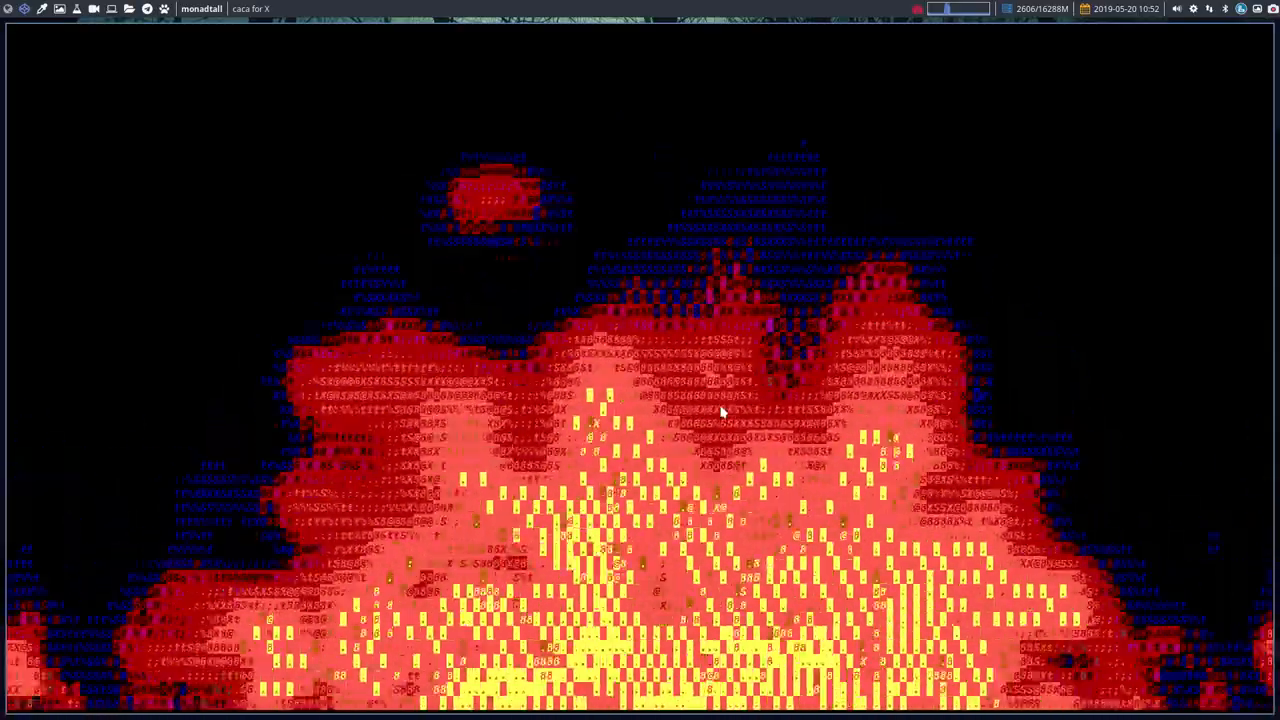
pyautogui.press('Super+q')
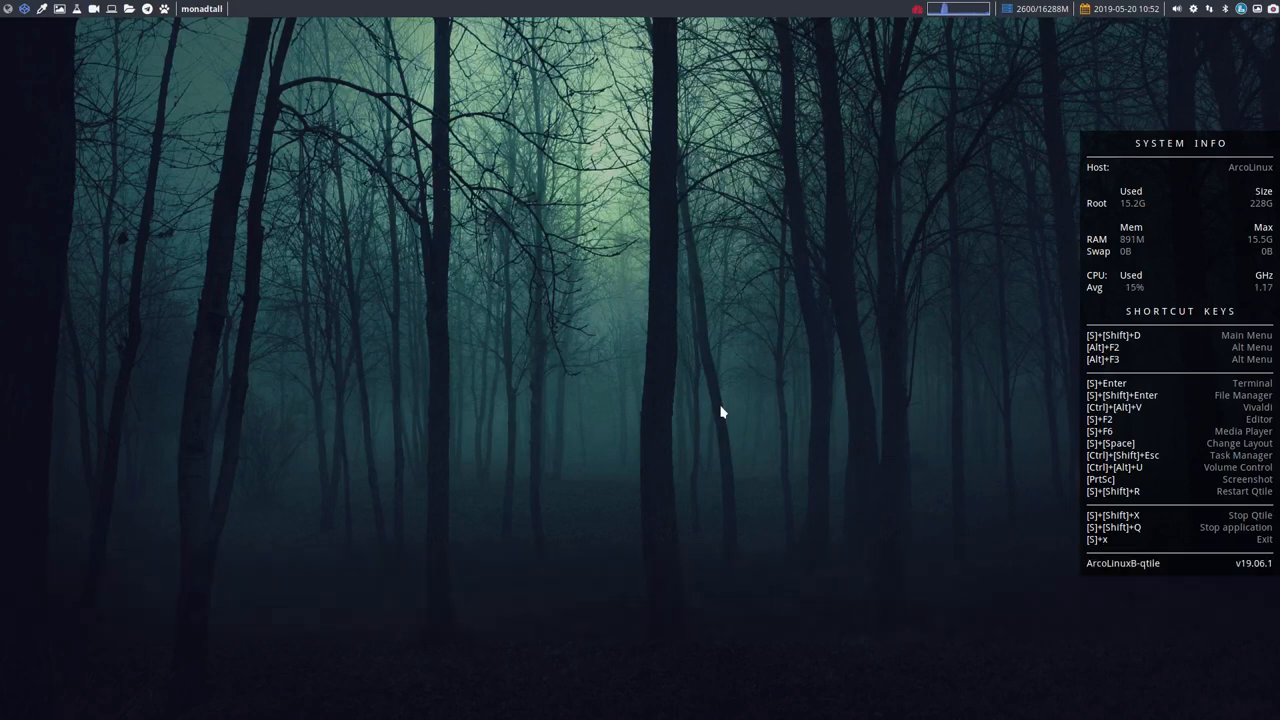
pyautogui.press('Super+F12')
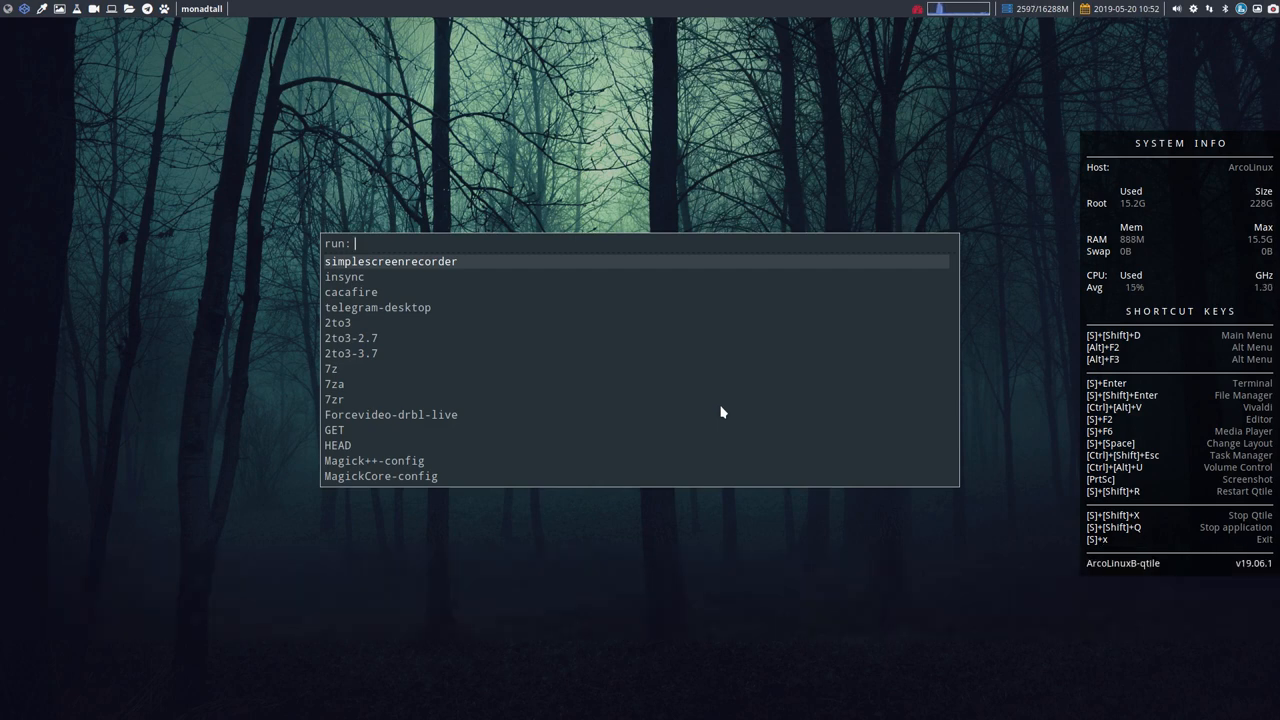
# Dismiss the centered dmenu prompt, leaving the empty desktop
pyautogui.press('Escape')
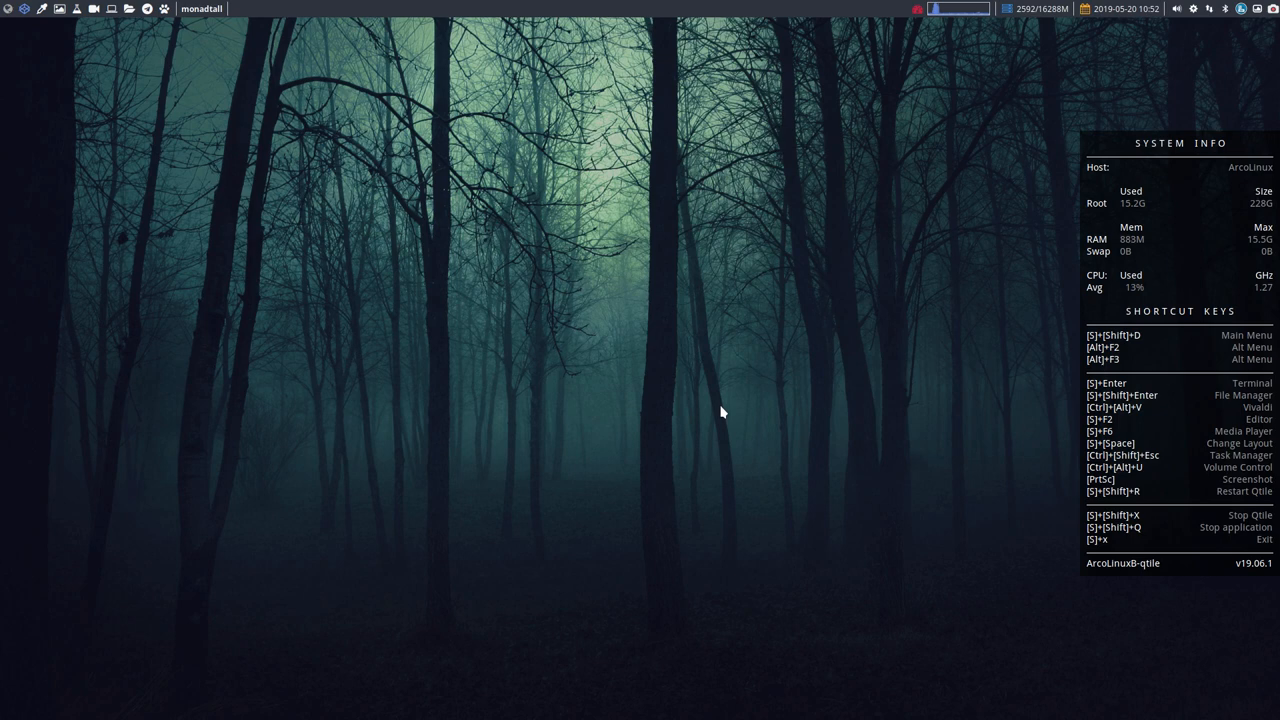
pyautogui.moveTo(1160, 332)
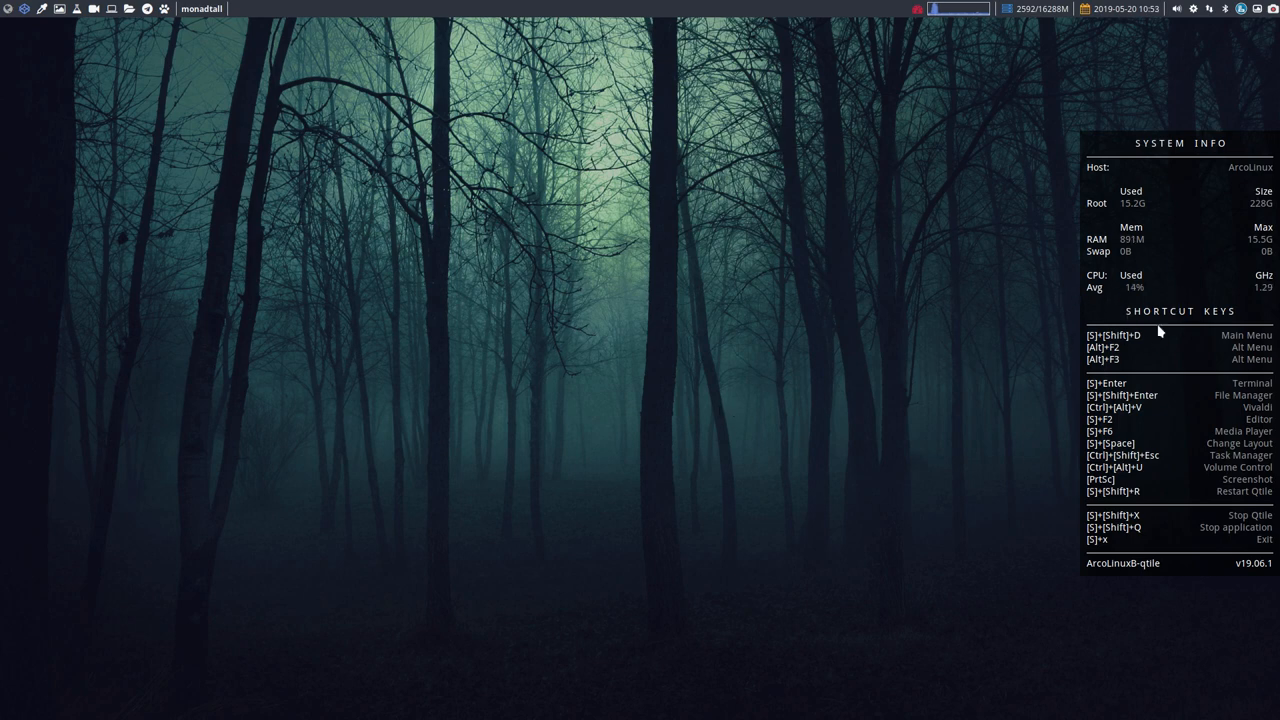
pyautogui.moveTo(900, 392)
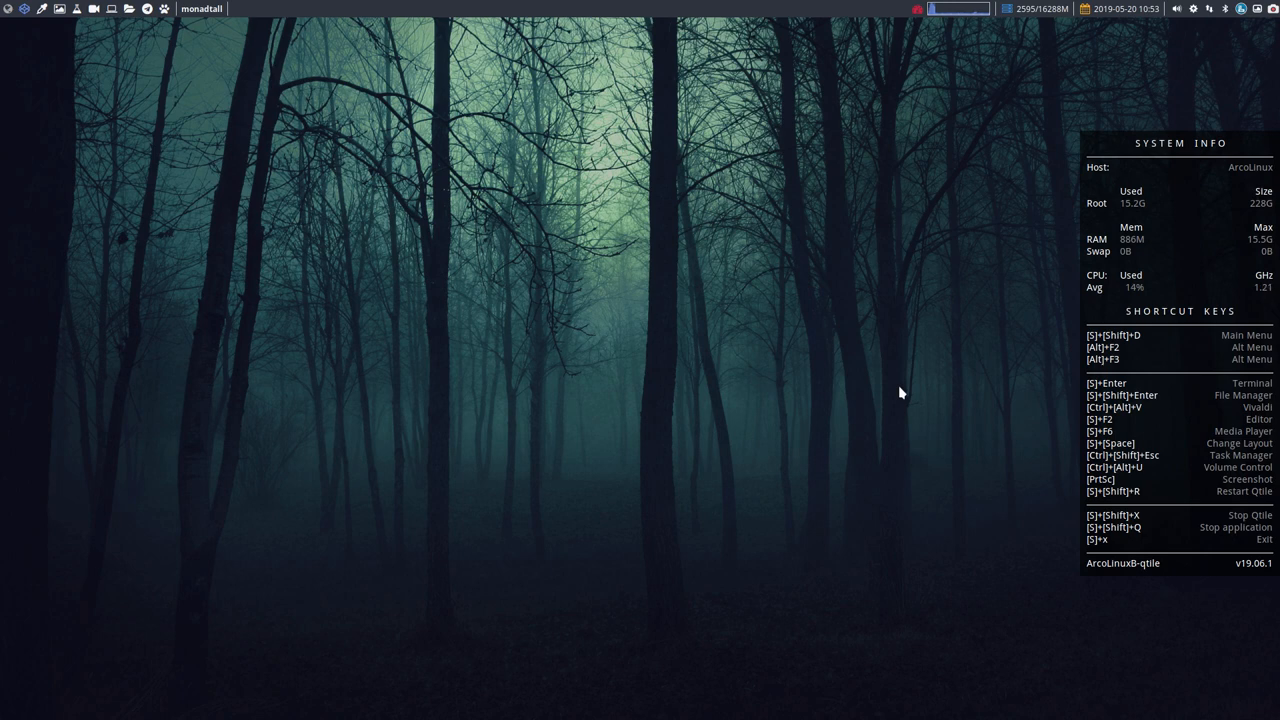
pyautogui.moveTo(802, 328)
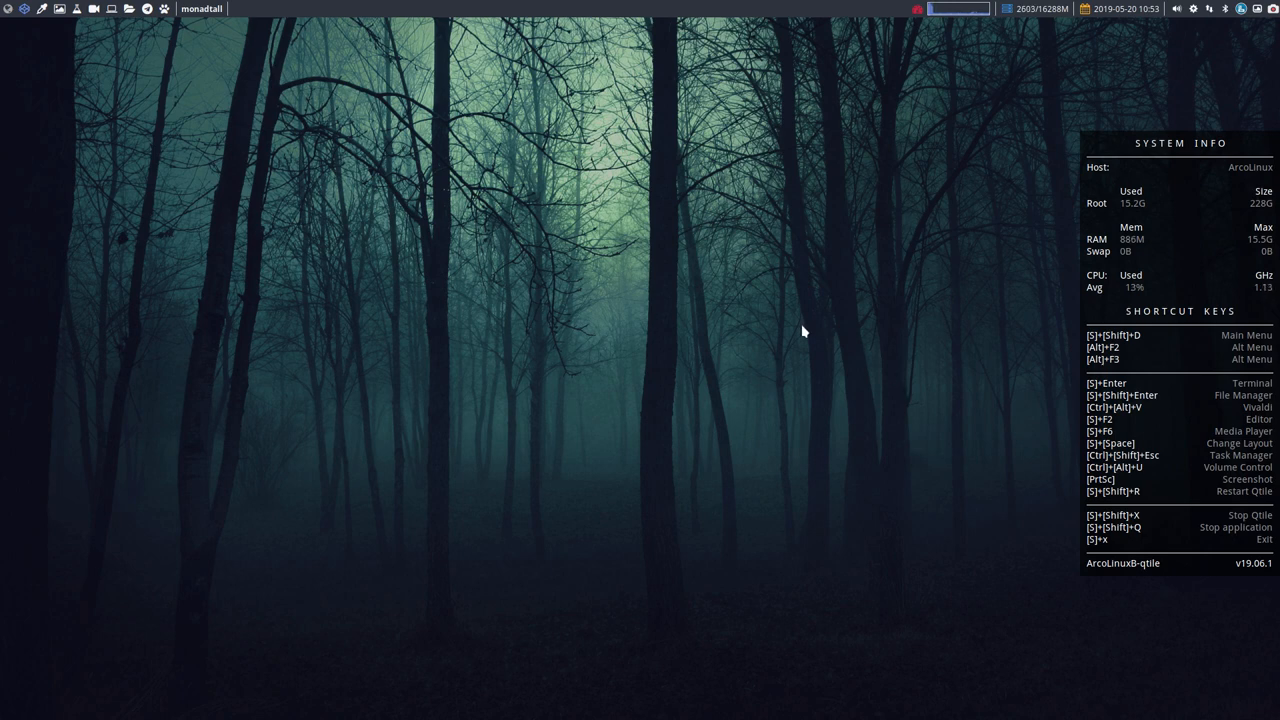
pyautogui.moveTo(932, 370)
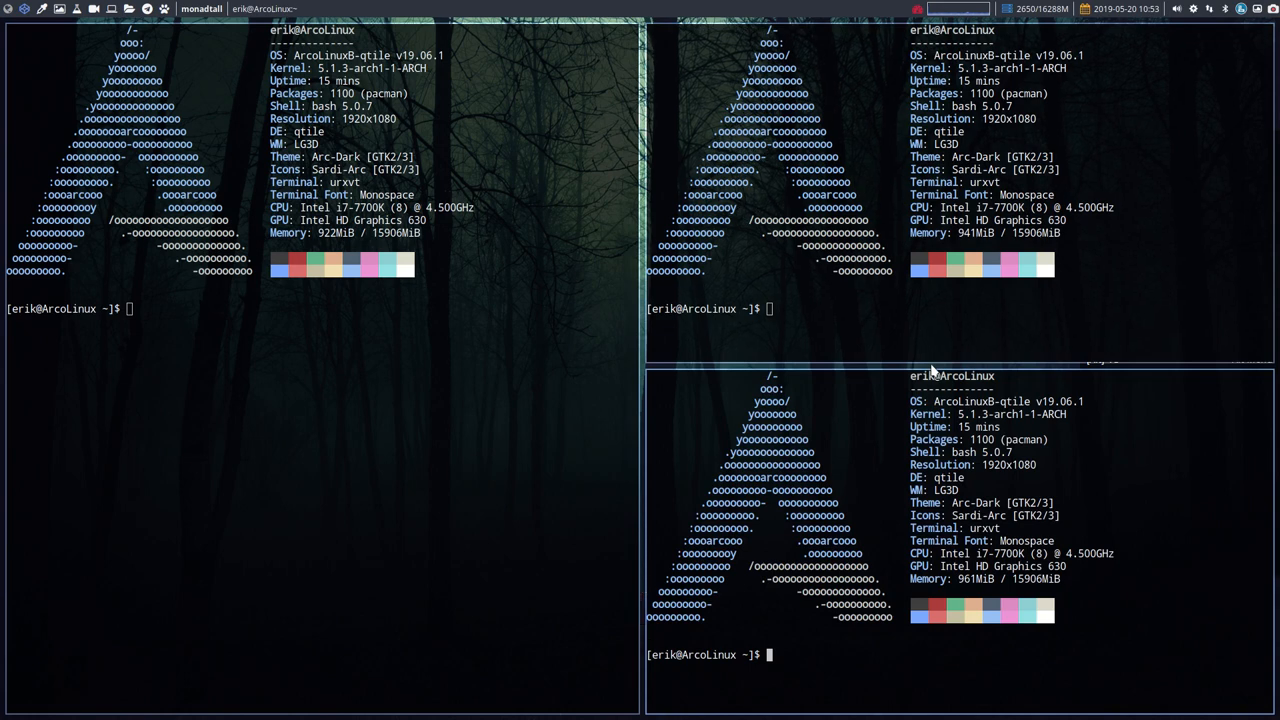
# Launch Thunar full-screen on the home folder with its fifteen items
pyautogui.press('Super+Shift+q')
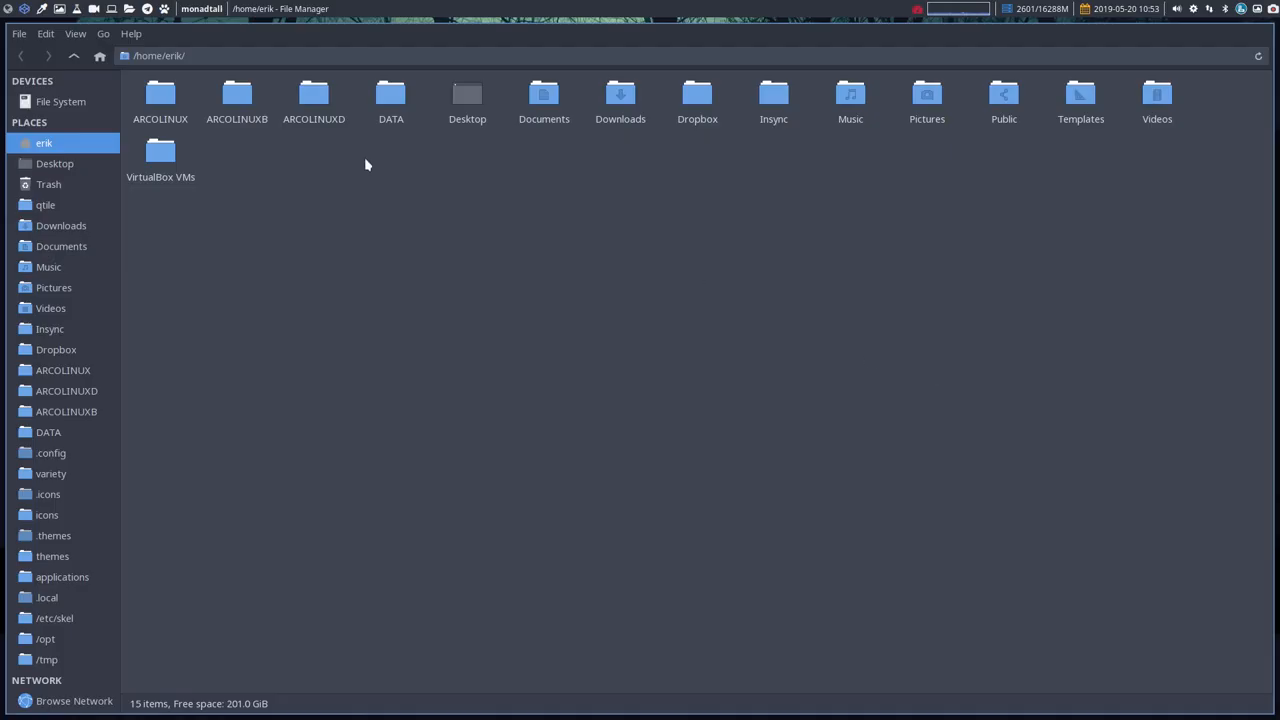
# Focus the Thunar window over the home folder, then close it back to the desktop
pyautogui.click(130, 32)
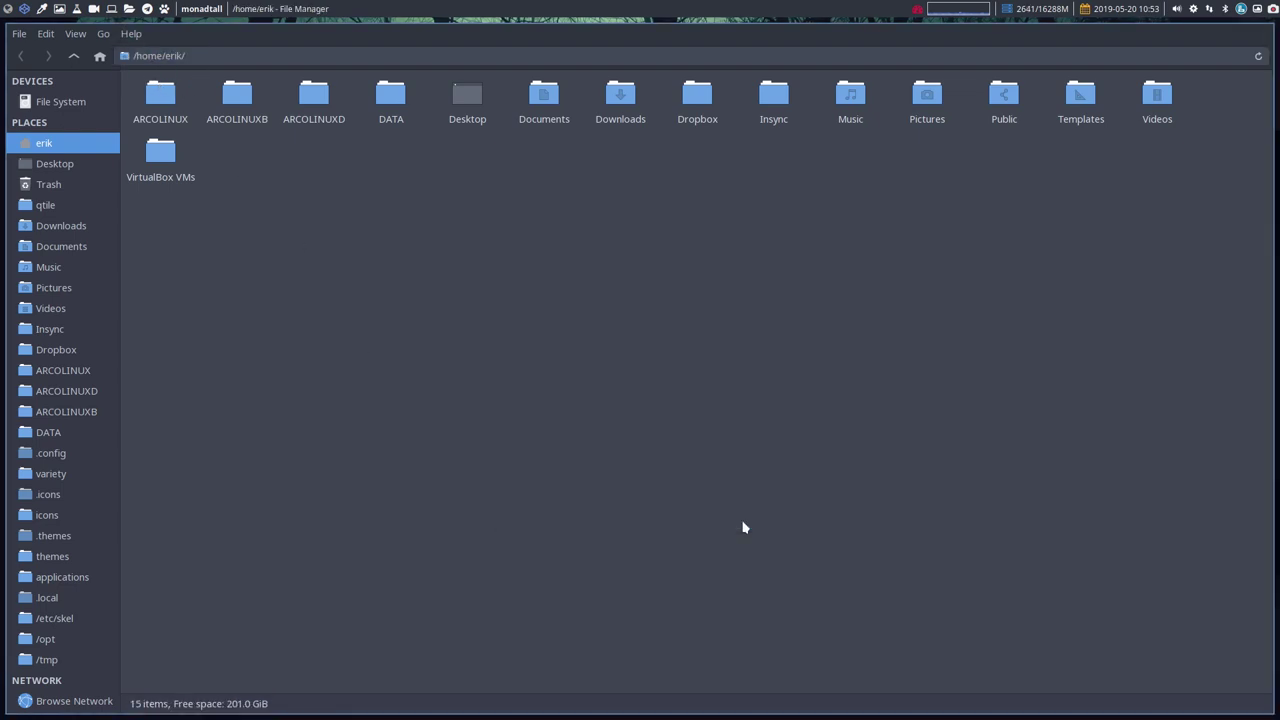
pyautogui.moveTo(480, 426)
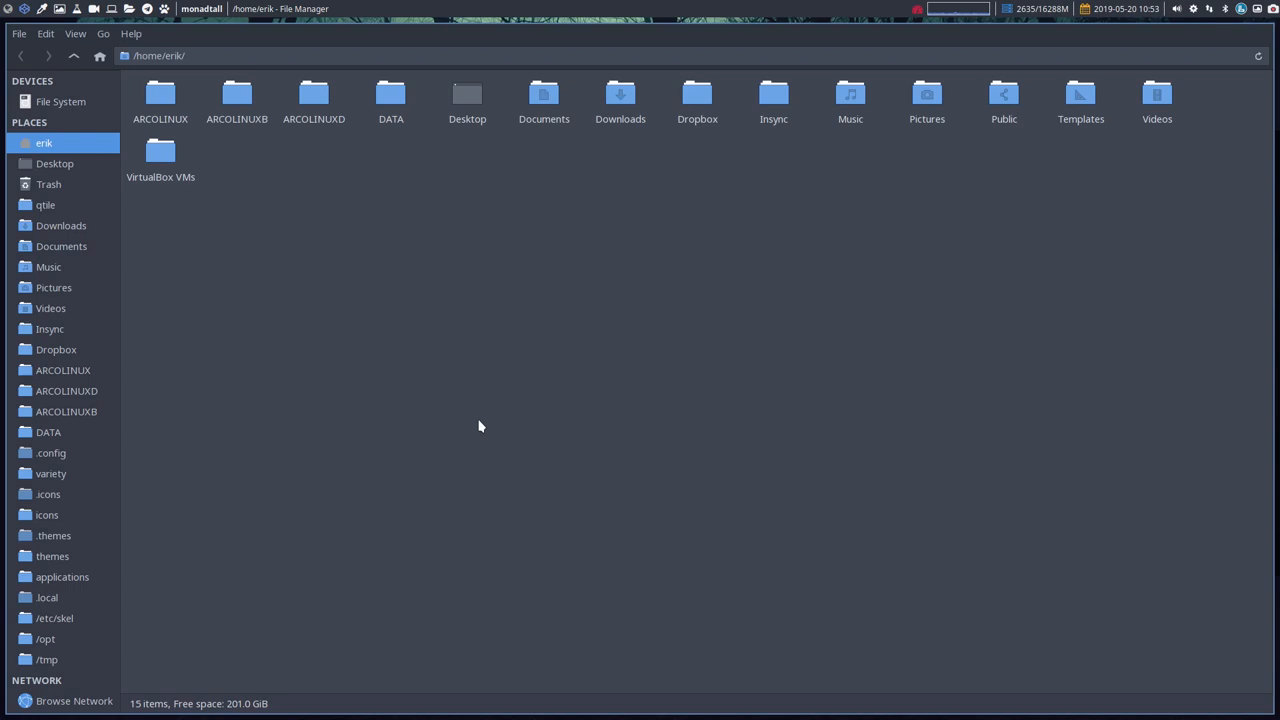
pyautogui.press('Super+Shift+q')
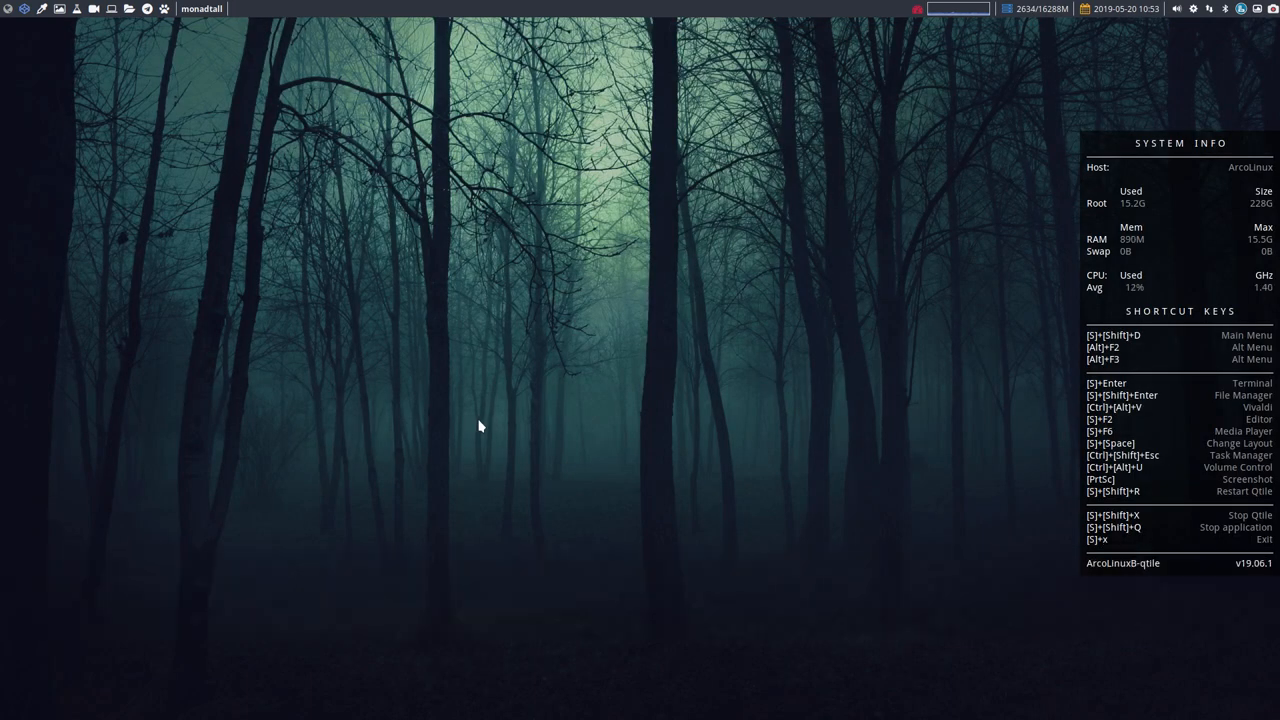
pyautogui.press('ctrl+alt+v')
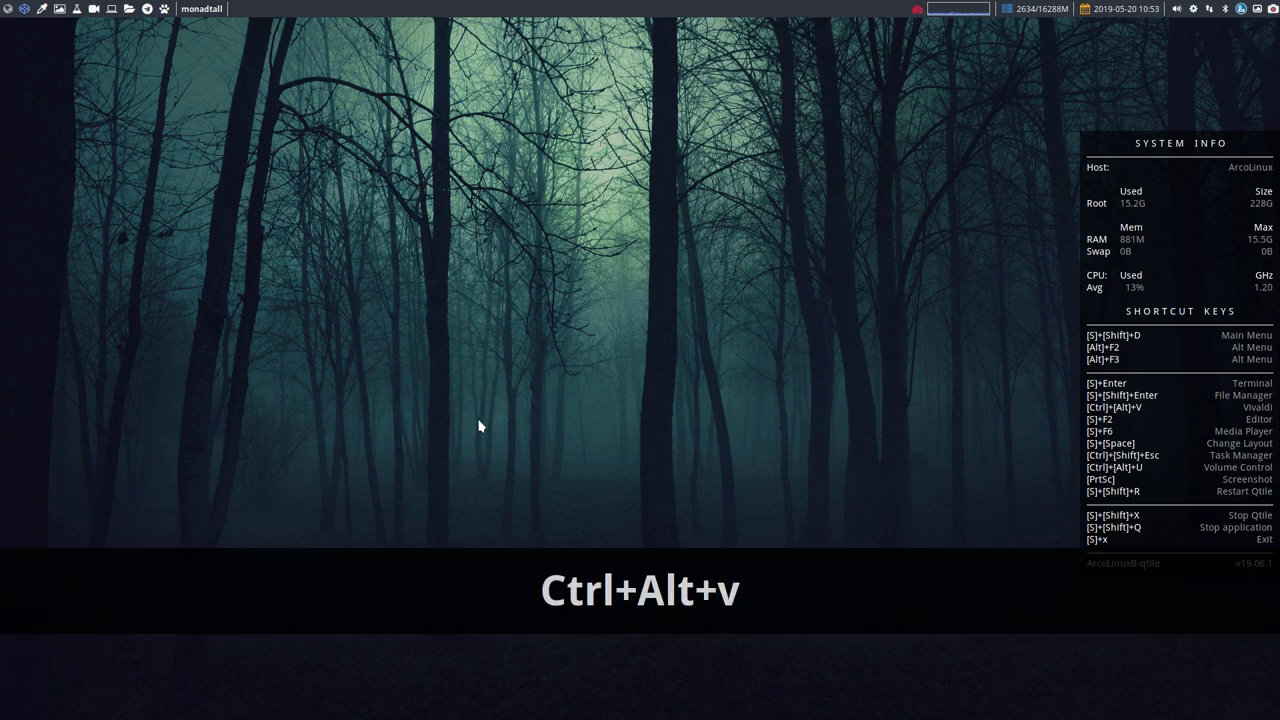
pyautogui.press('ctrl+alt+v')
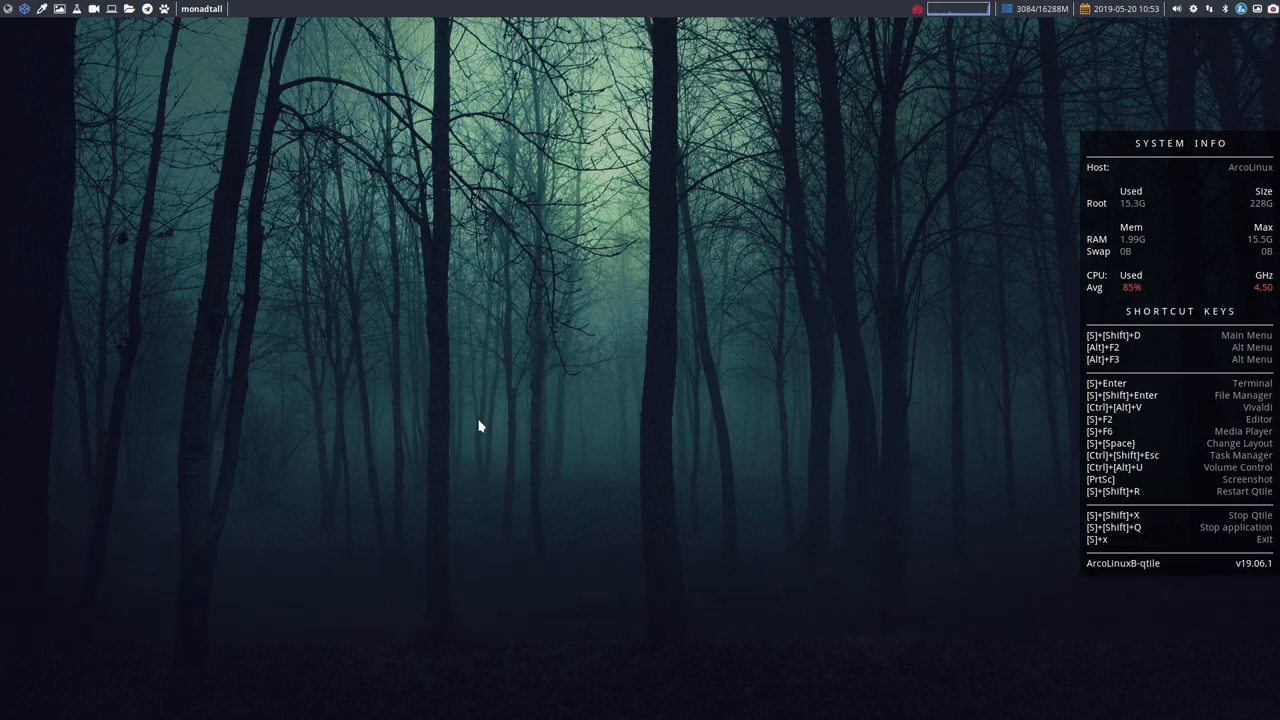
pyautogui.press('ctrl+alt+f')
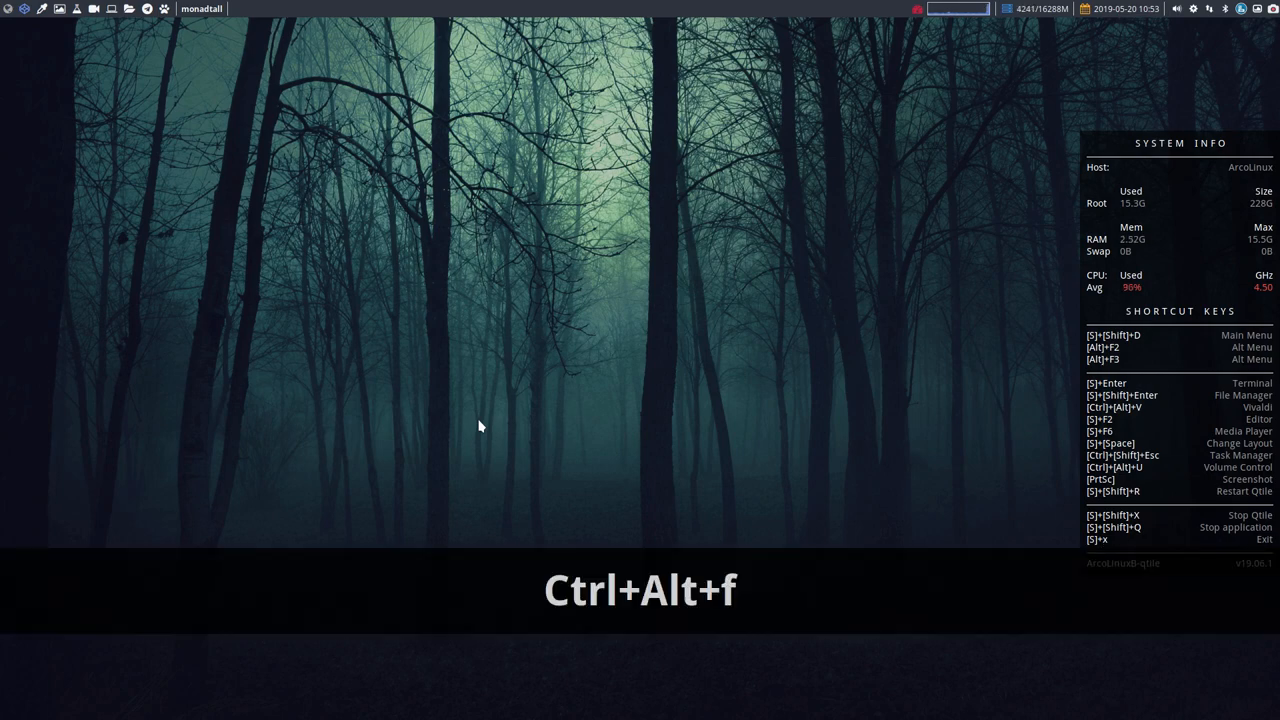
pyautogui.press('Super+Shift+q')
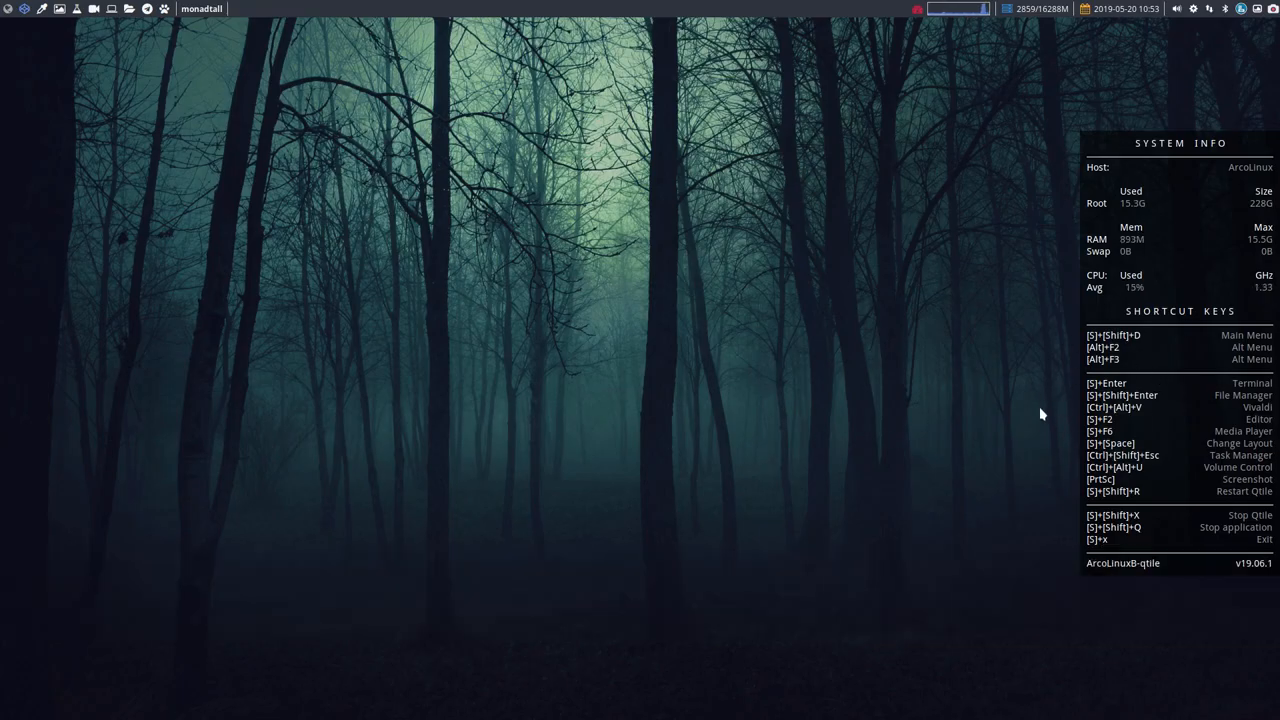
pyautogui.moveTo(1112, 384)
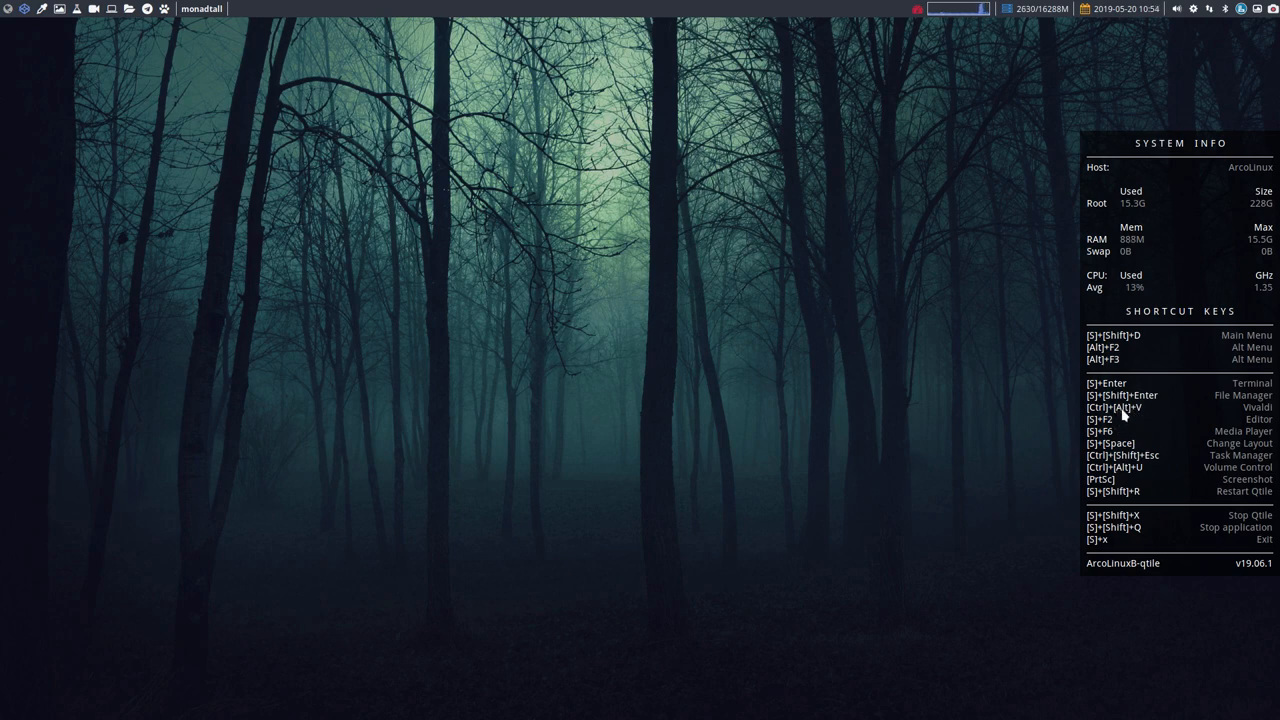
pyautogui.moveTo(896, 436)
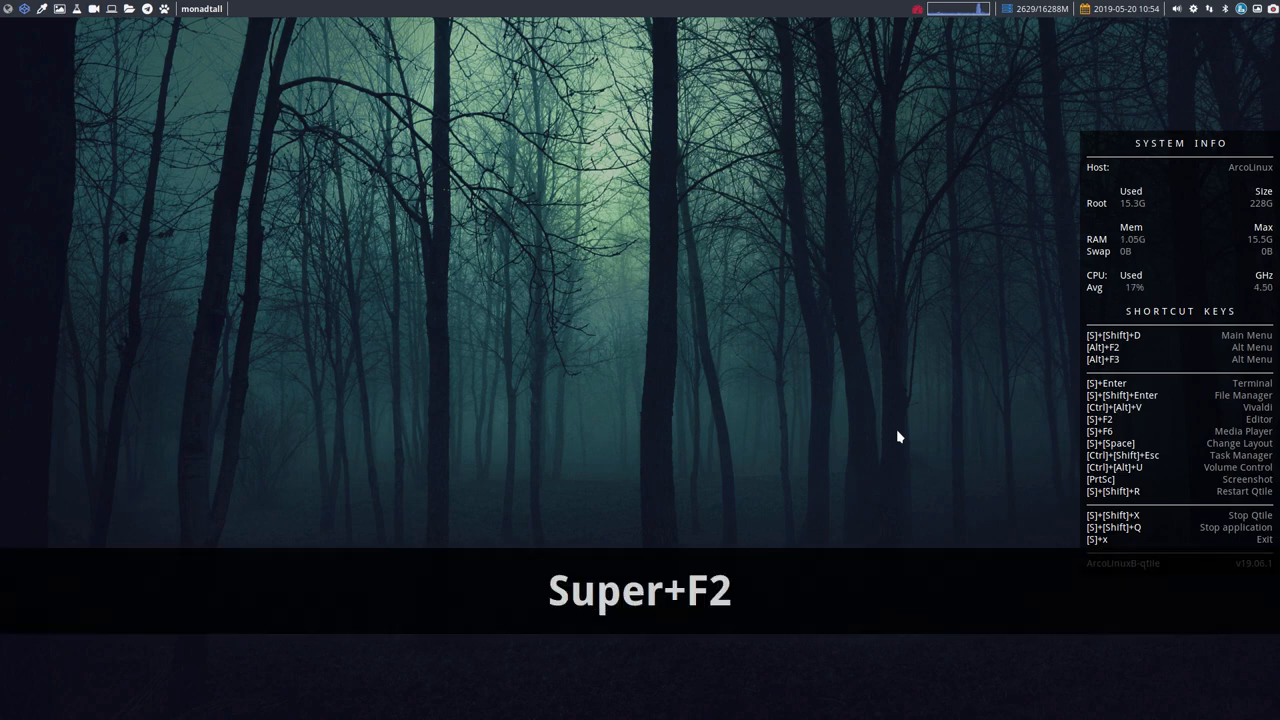
pyautogui.press('super+F2')
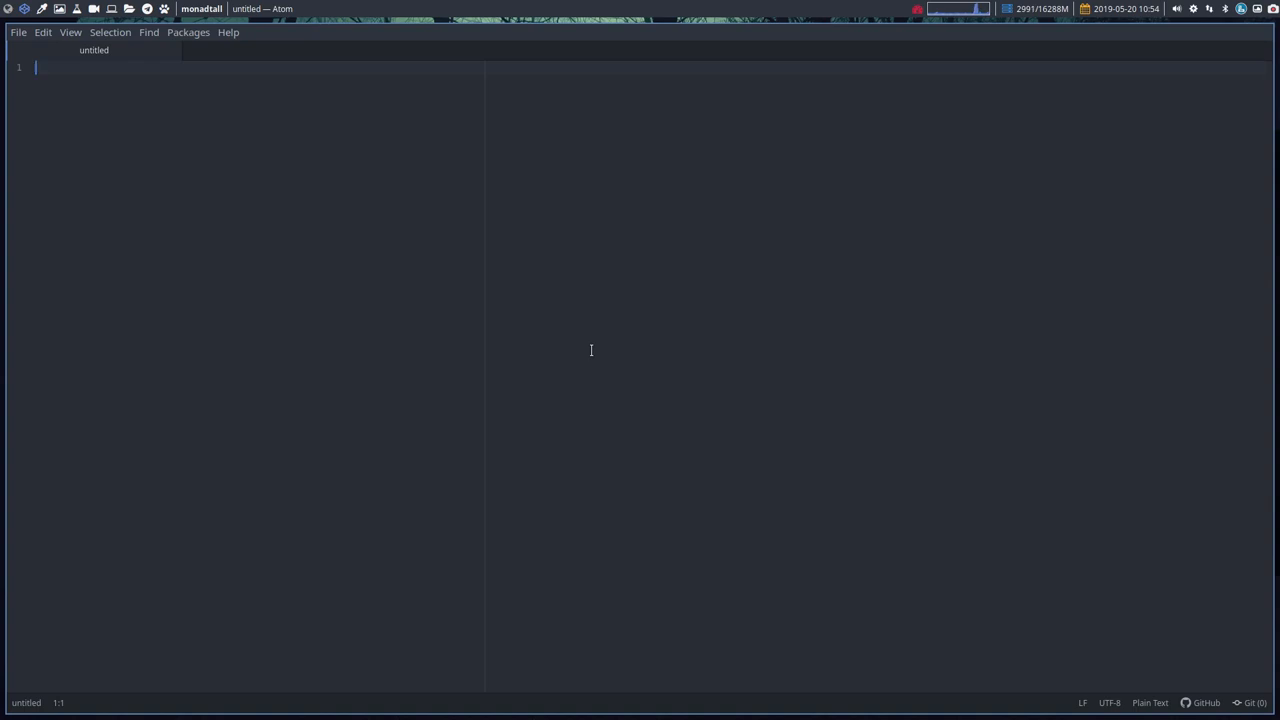
pyautogui.press('Super+Shift+q')
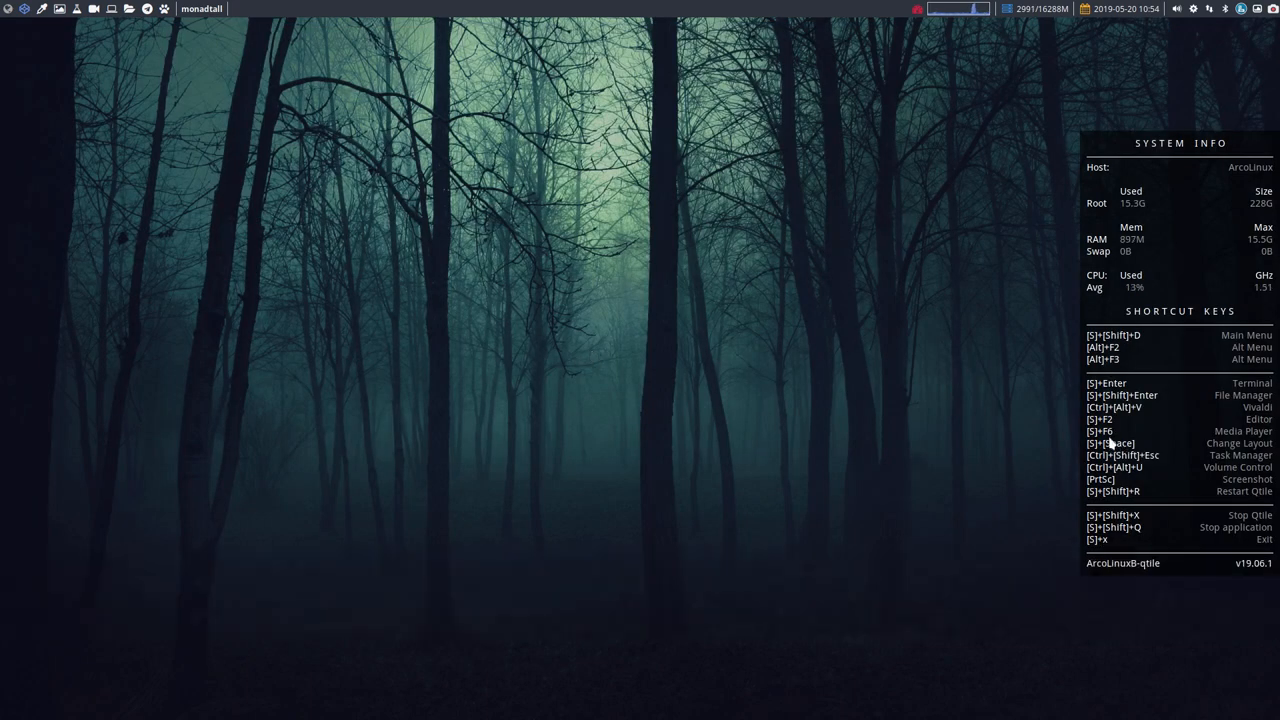
# Launch terminal windows that tile across the desktop, each showing neofetch system info
pyautogui.press('Super+Shift+q')
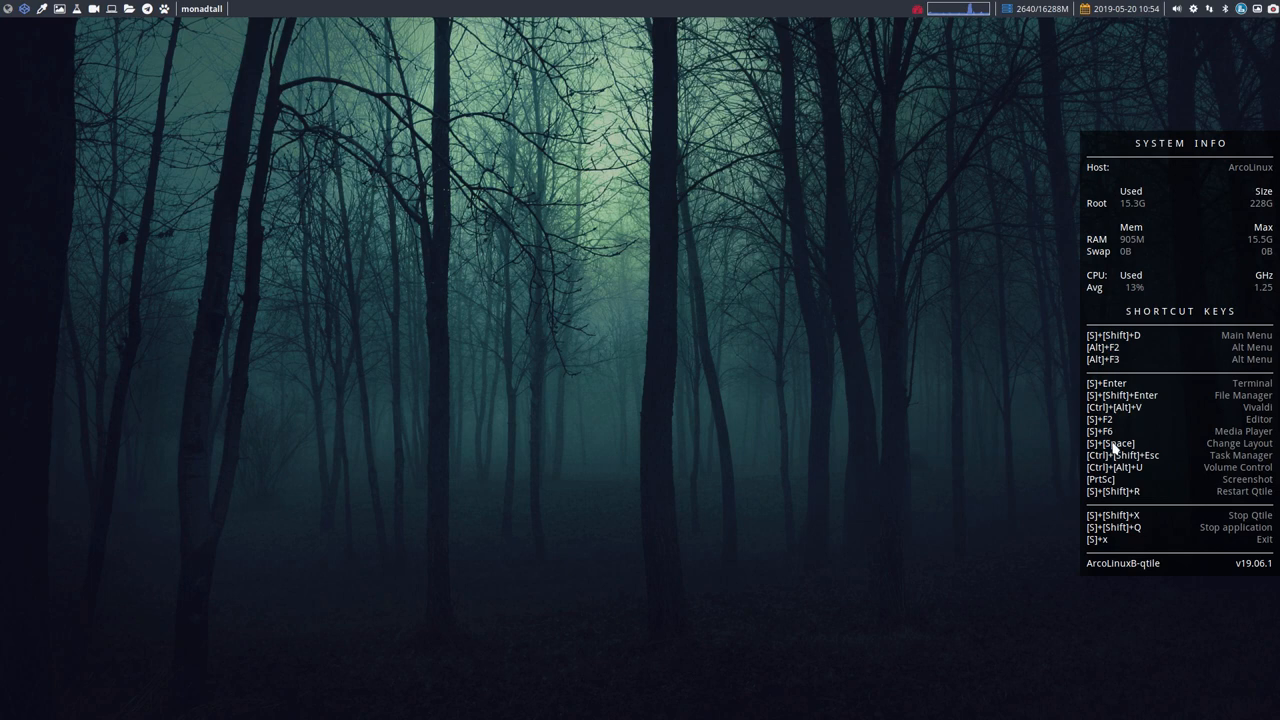
pyautogui.moveTo(572, 428)
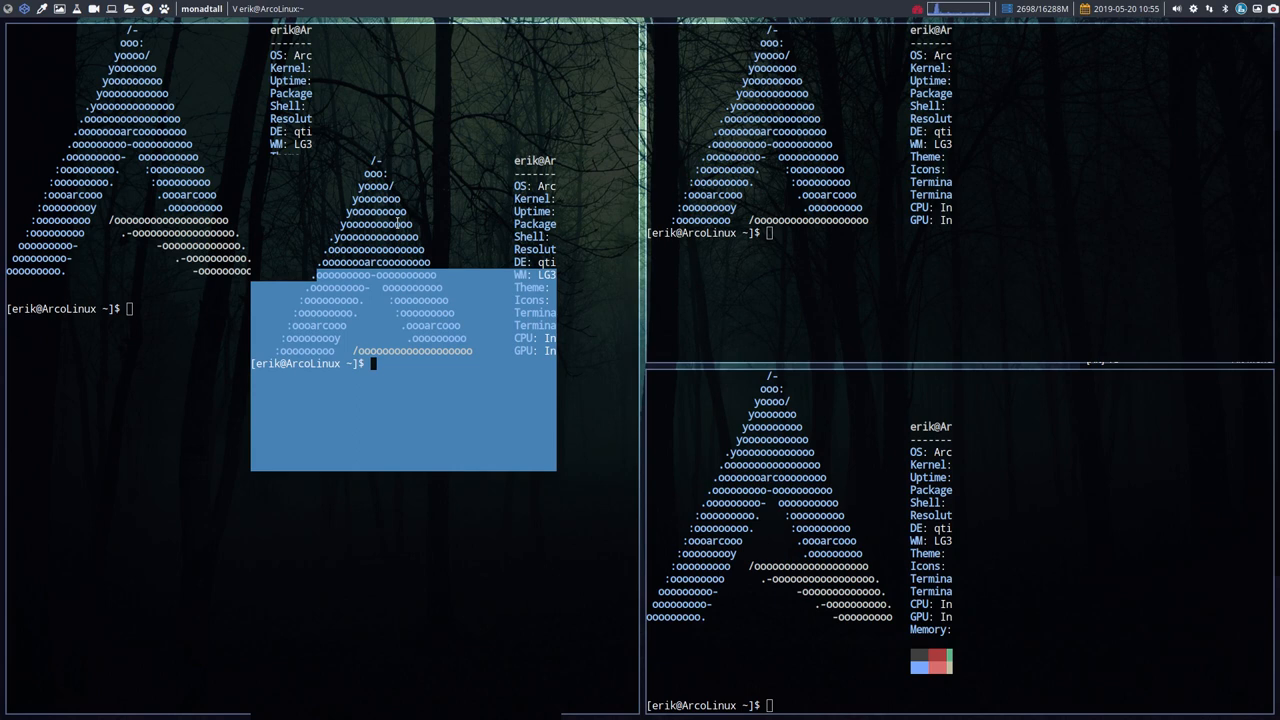
# Retile the terminals into the layout, then close them back to the empty desktop
pyautogui.press('Super+Shift+R')
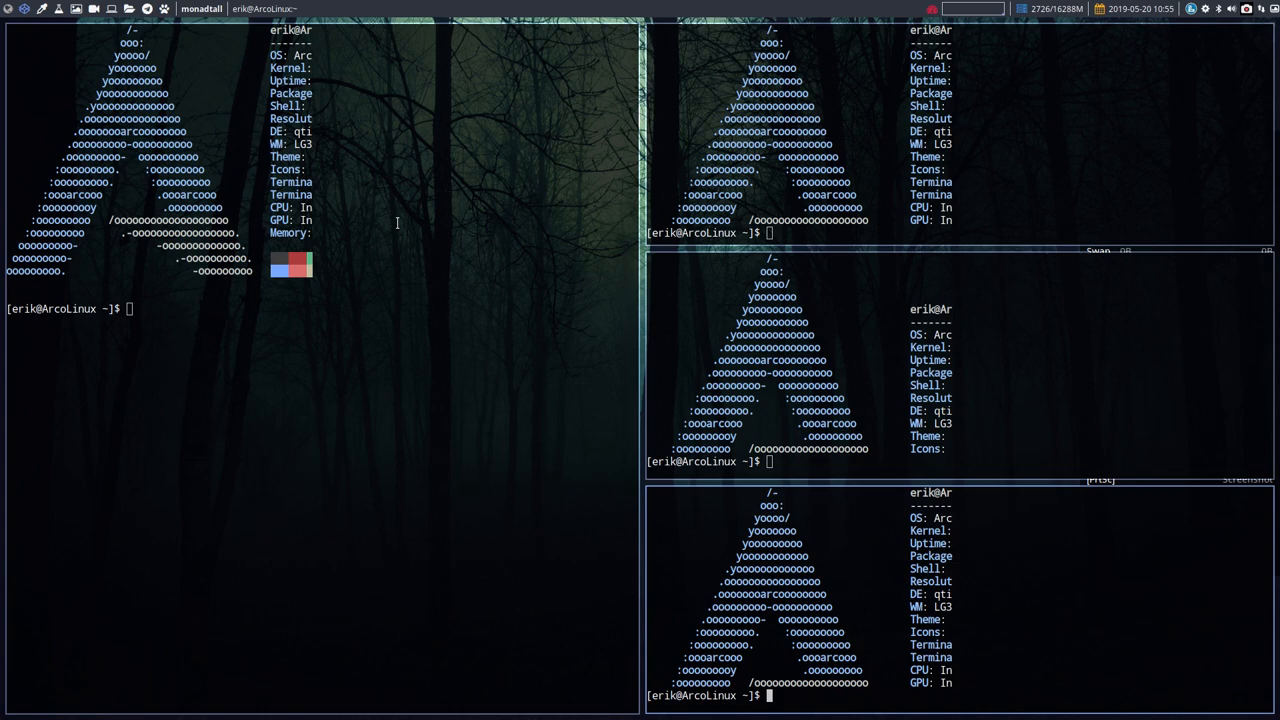
pyautogui.press('Super+q')
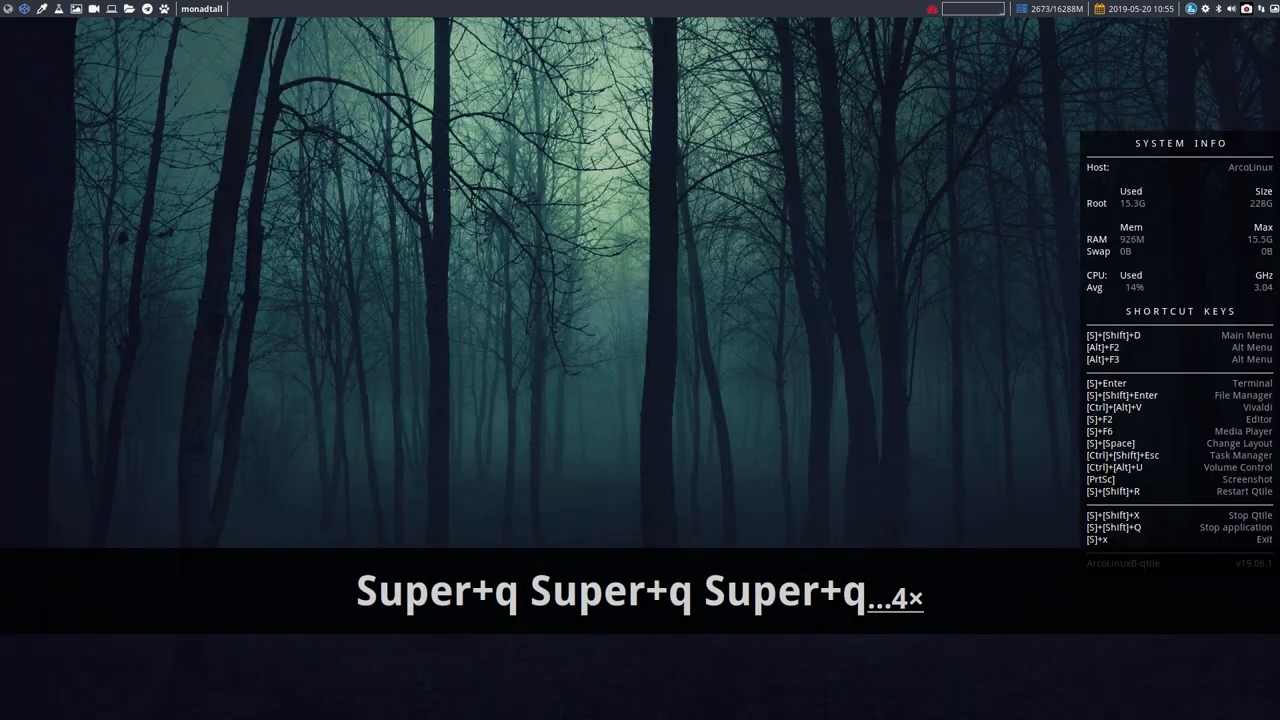
# Close the last terminal and restart Qtile with Super+Shift+R
pyautogui.press('Super+q')
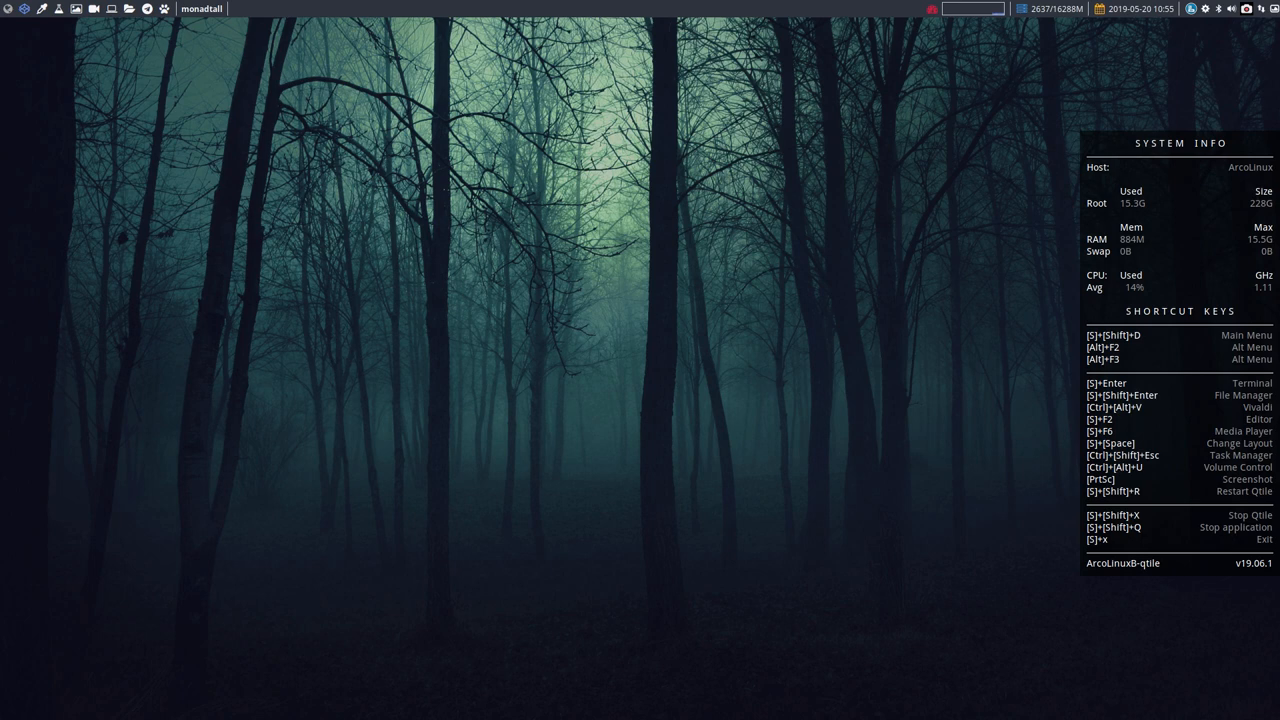
pyautogui.press('Super+Shift+R')
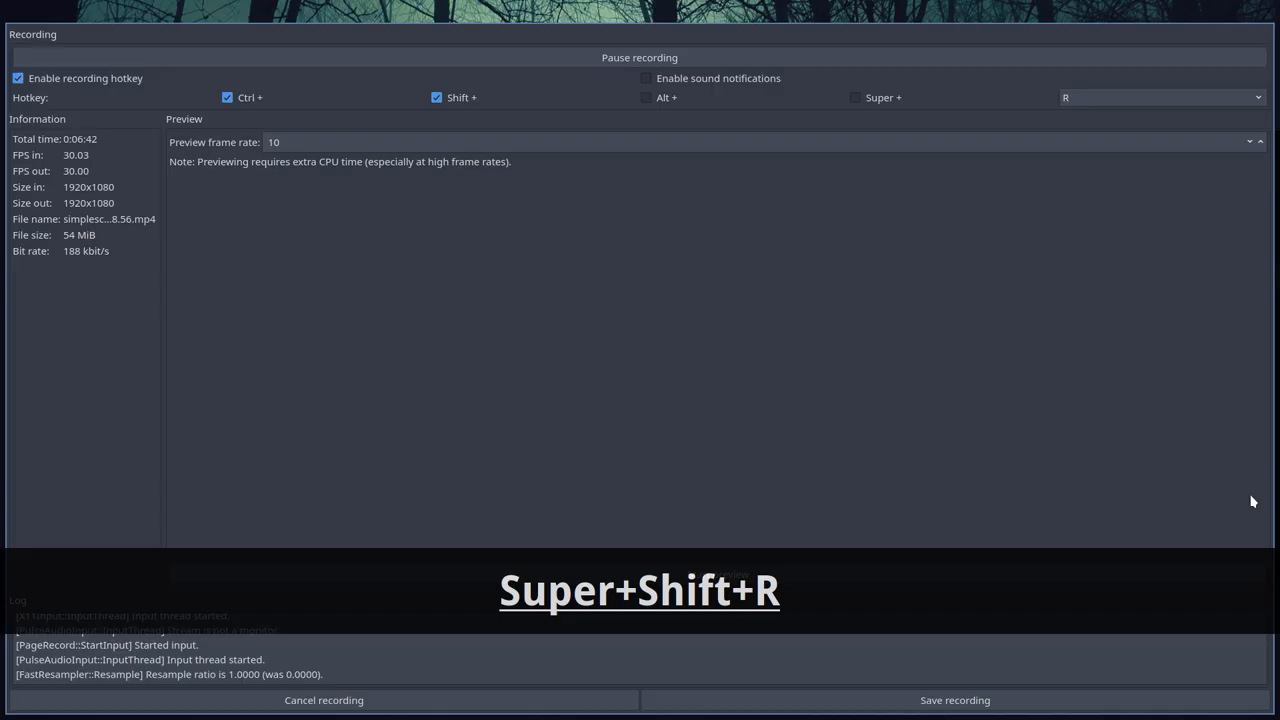
# Dismiss the SimpleScreenRecorder window and bring up the Xfce Task Manager process list
pyautogui.press('Super+Shift+R')
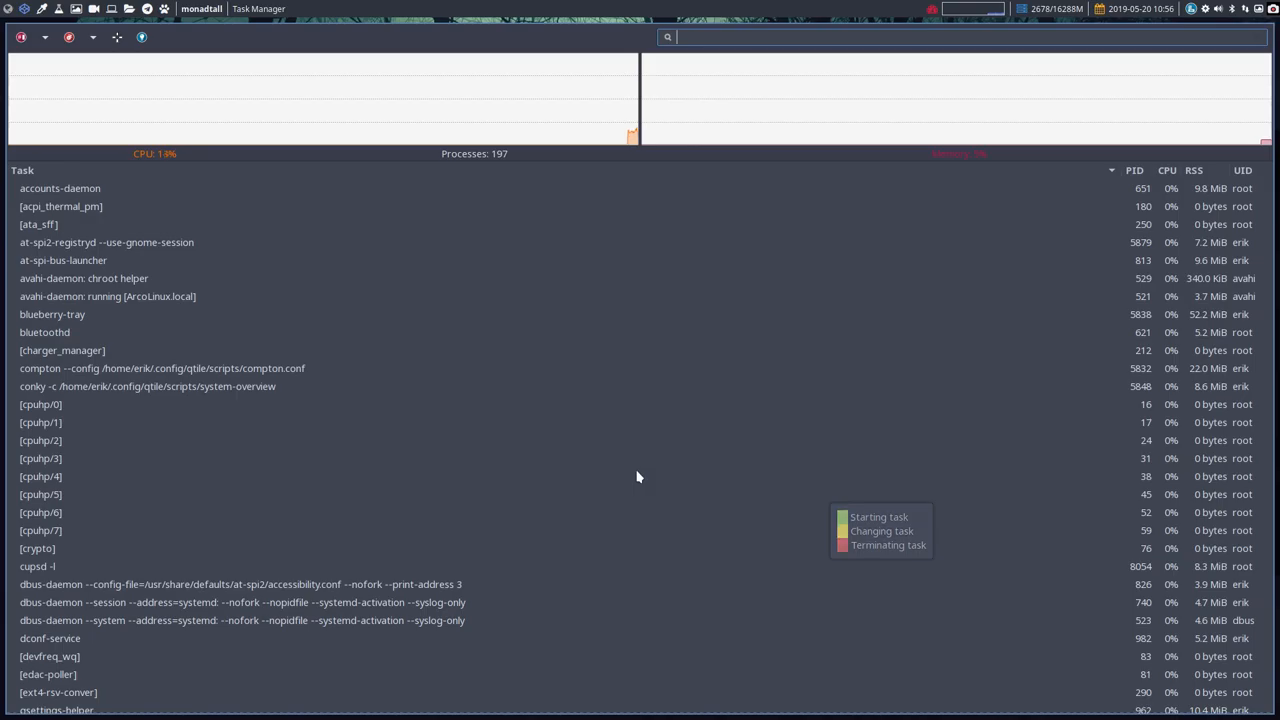
# Close the Task Manager, making way for PulseAudio Volume Control
pyautogui.press('Super+q')
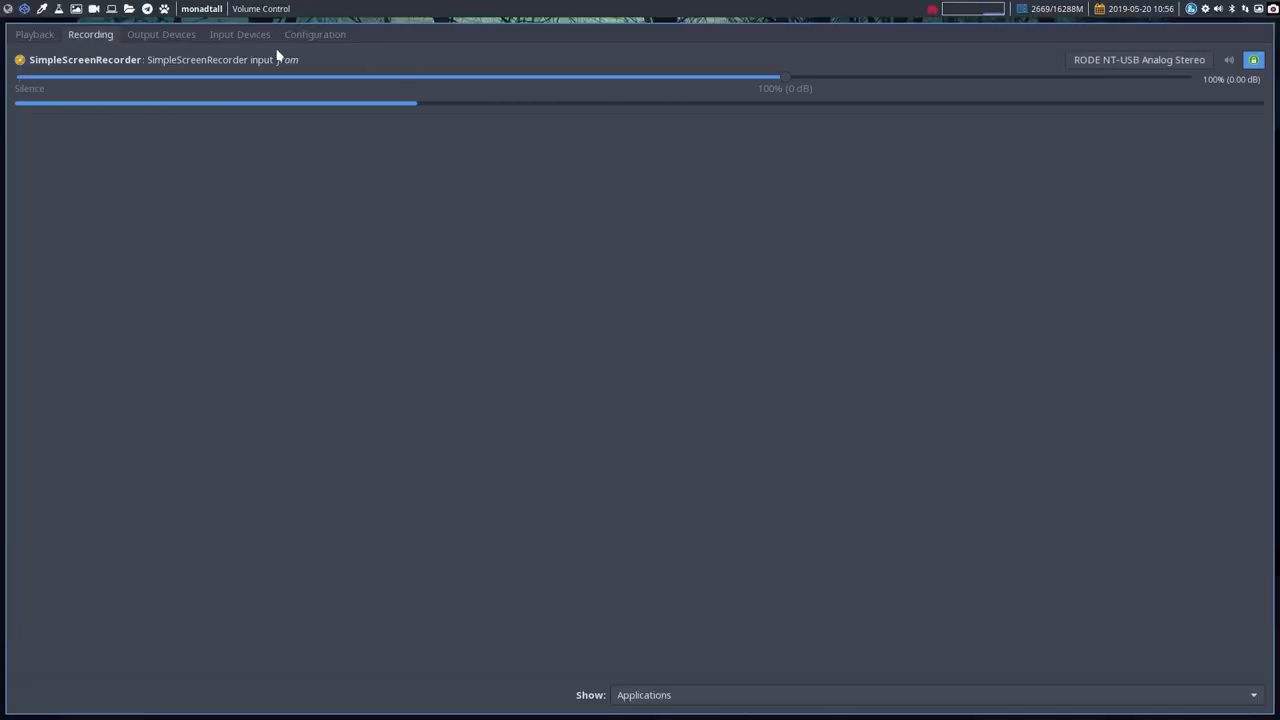
# Show Input Devices, then Output Devices: RODE NT-USB 50%, HyperX 30%, HDMI 100%
pyautogui.click(240, 36)
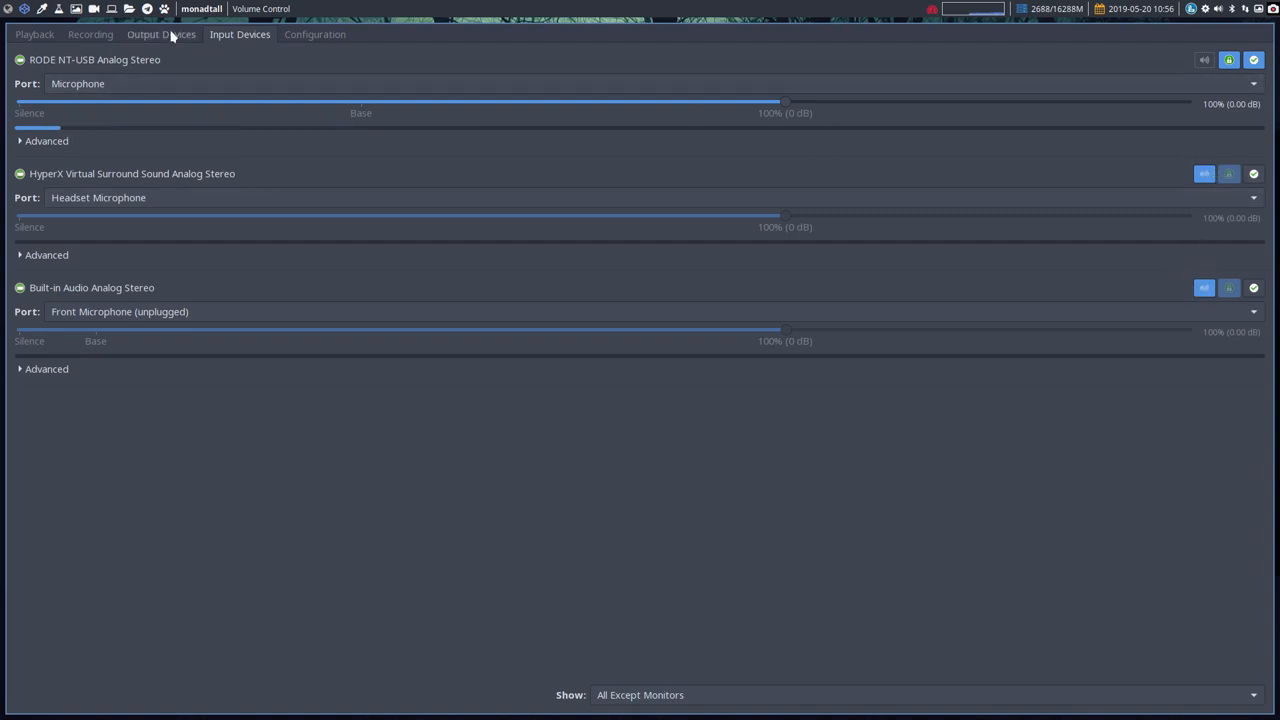
pyautogui.click(172, 36)
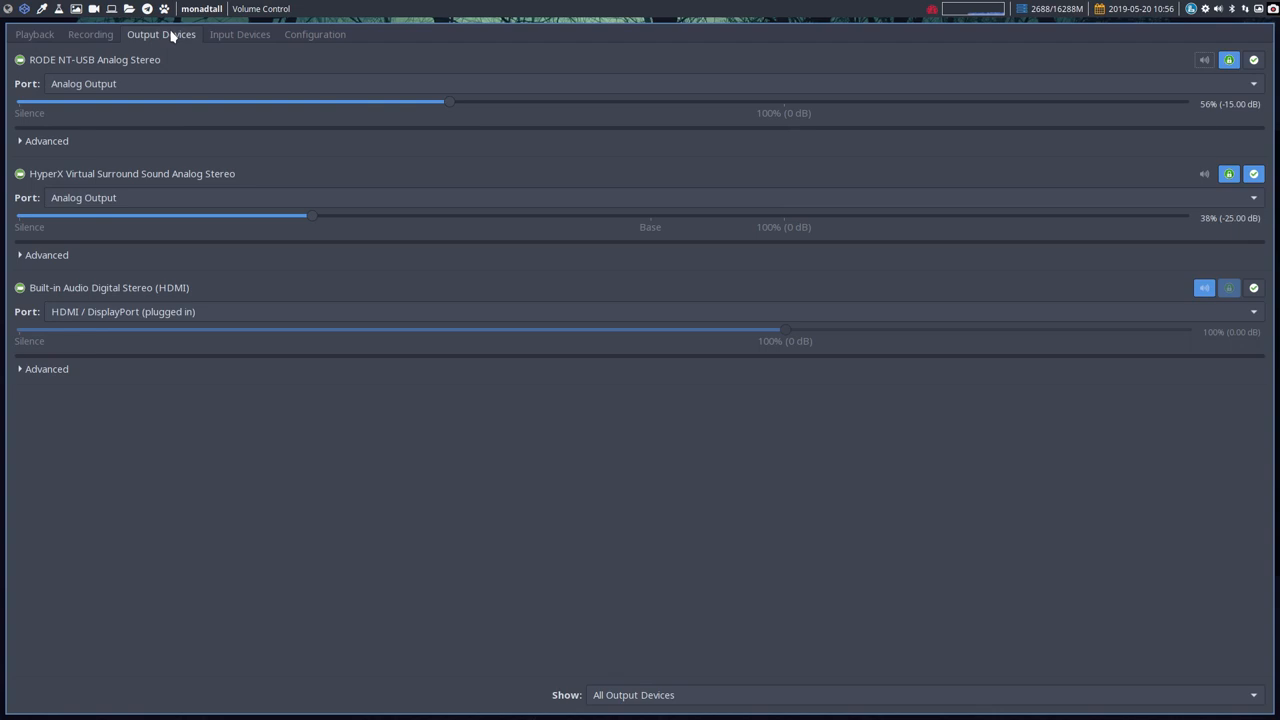
pyautogui.moveTo(48, 180)
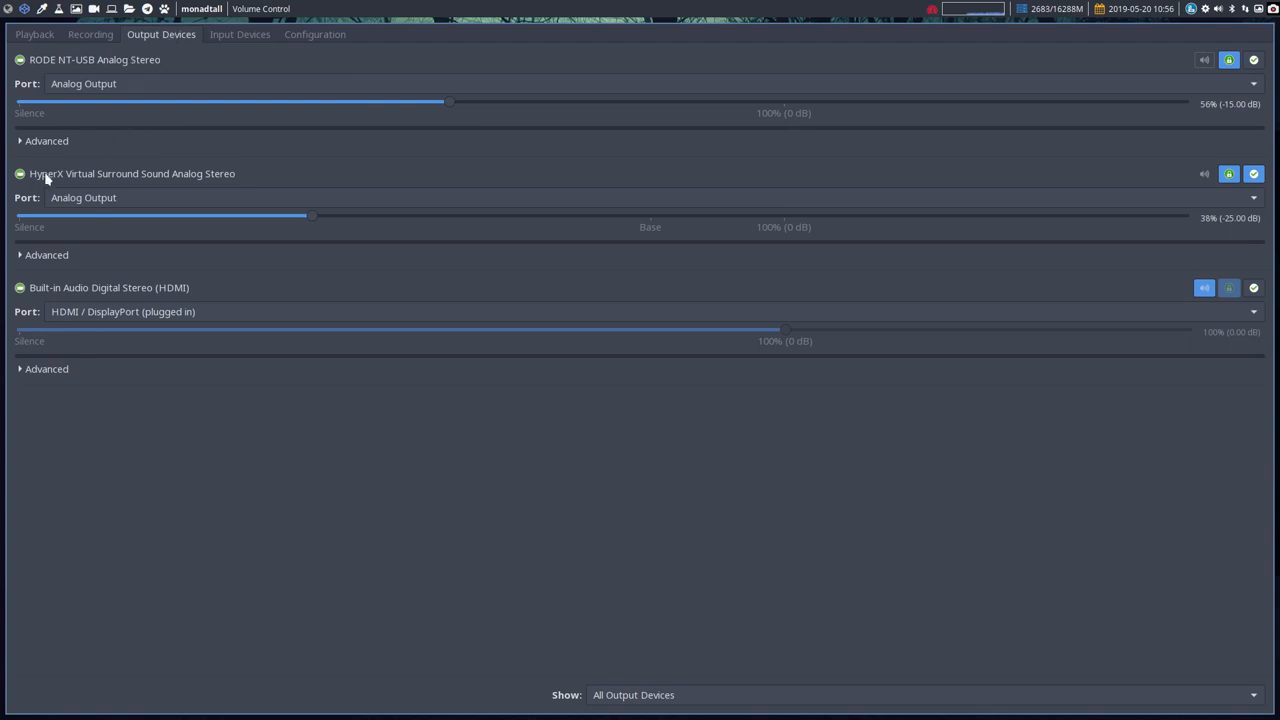
pyautogui.moveTo(168, 190)
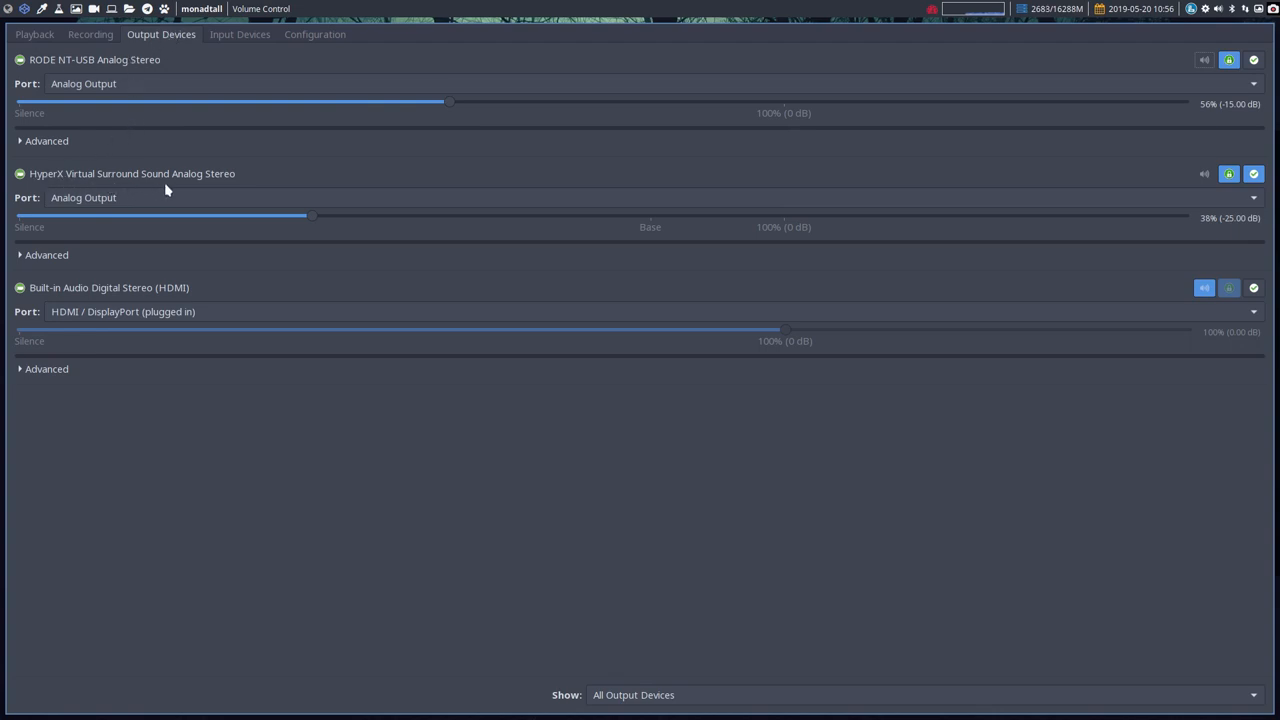
pyautogui.moveTo(232, 188)
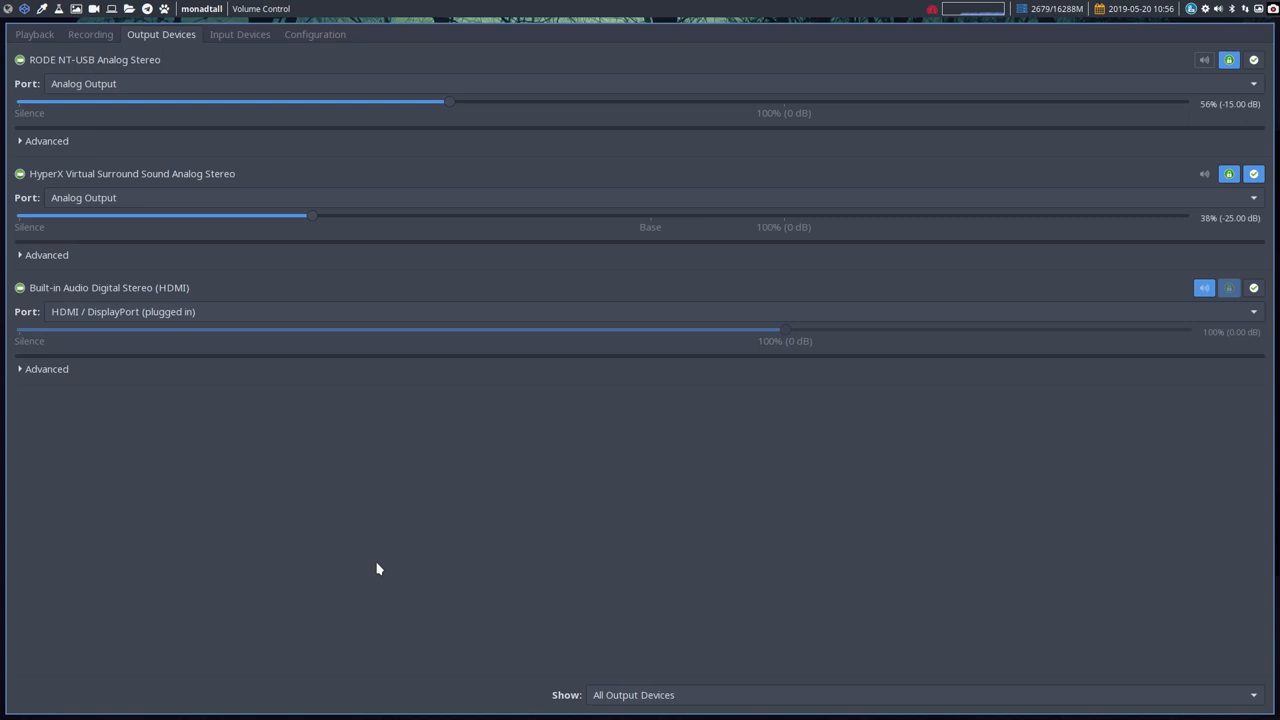
# Close PulseAudio Volume Control with Super+Shift+Q, returning to the empty forest desktop
pyautogui.press('Super+Shift+q')
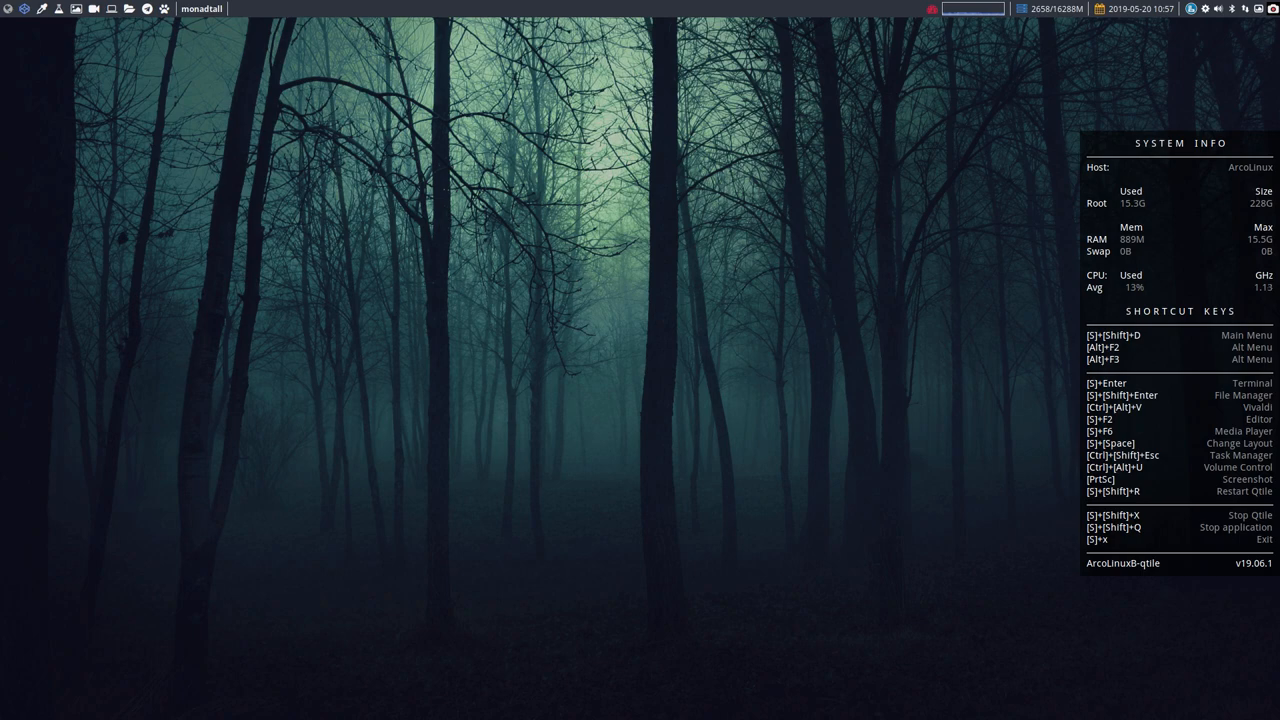
pyautogui.press('Super+x')
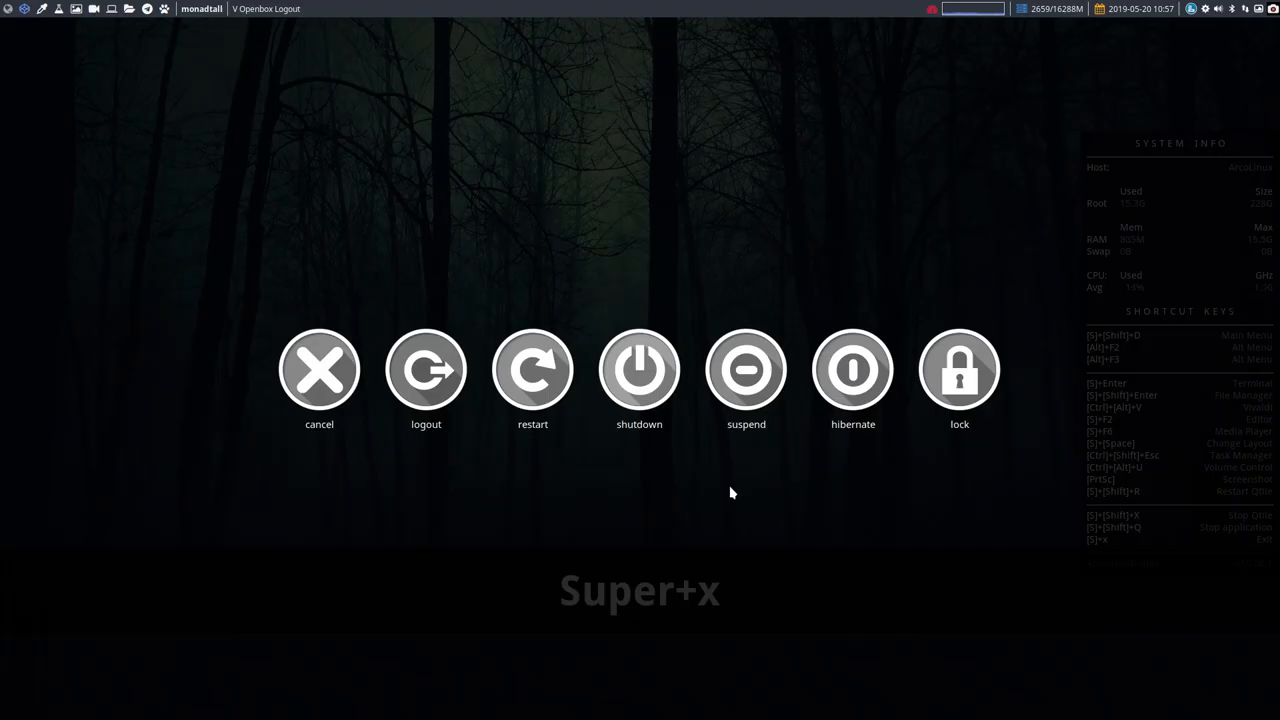
pyautogui.moveTo(640, 384)
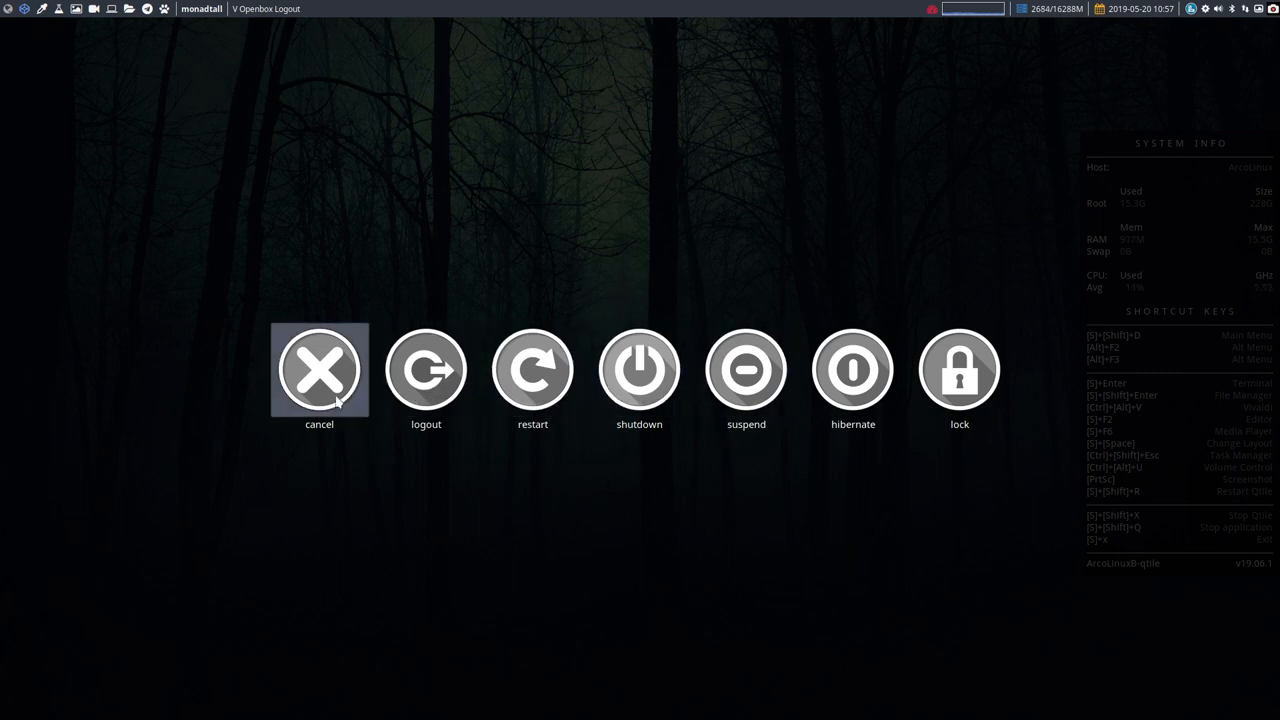
pyautogui.click(318, 370)
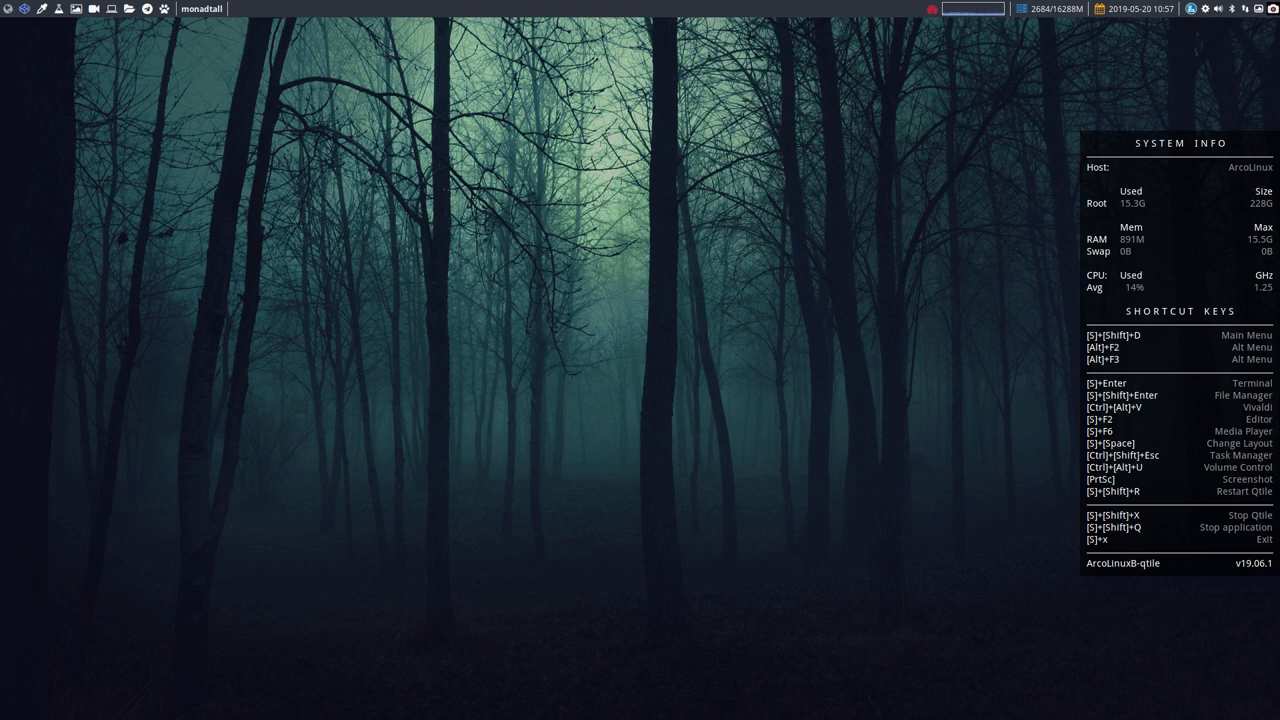